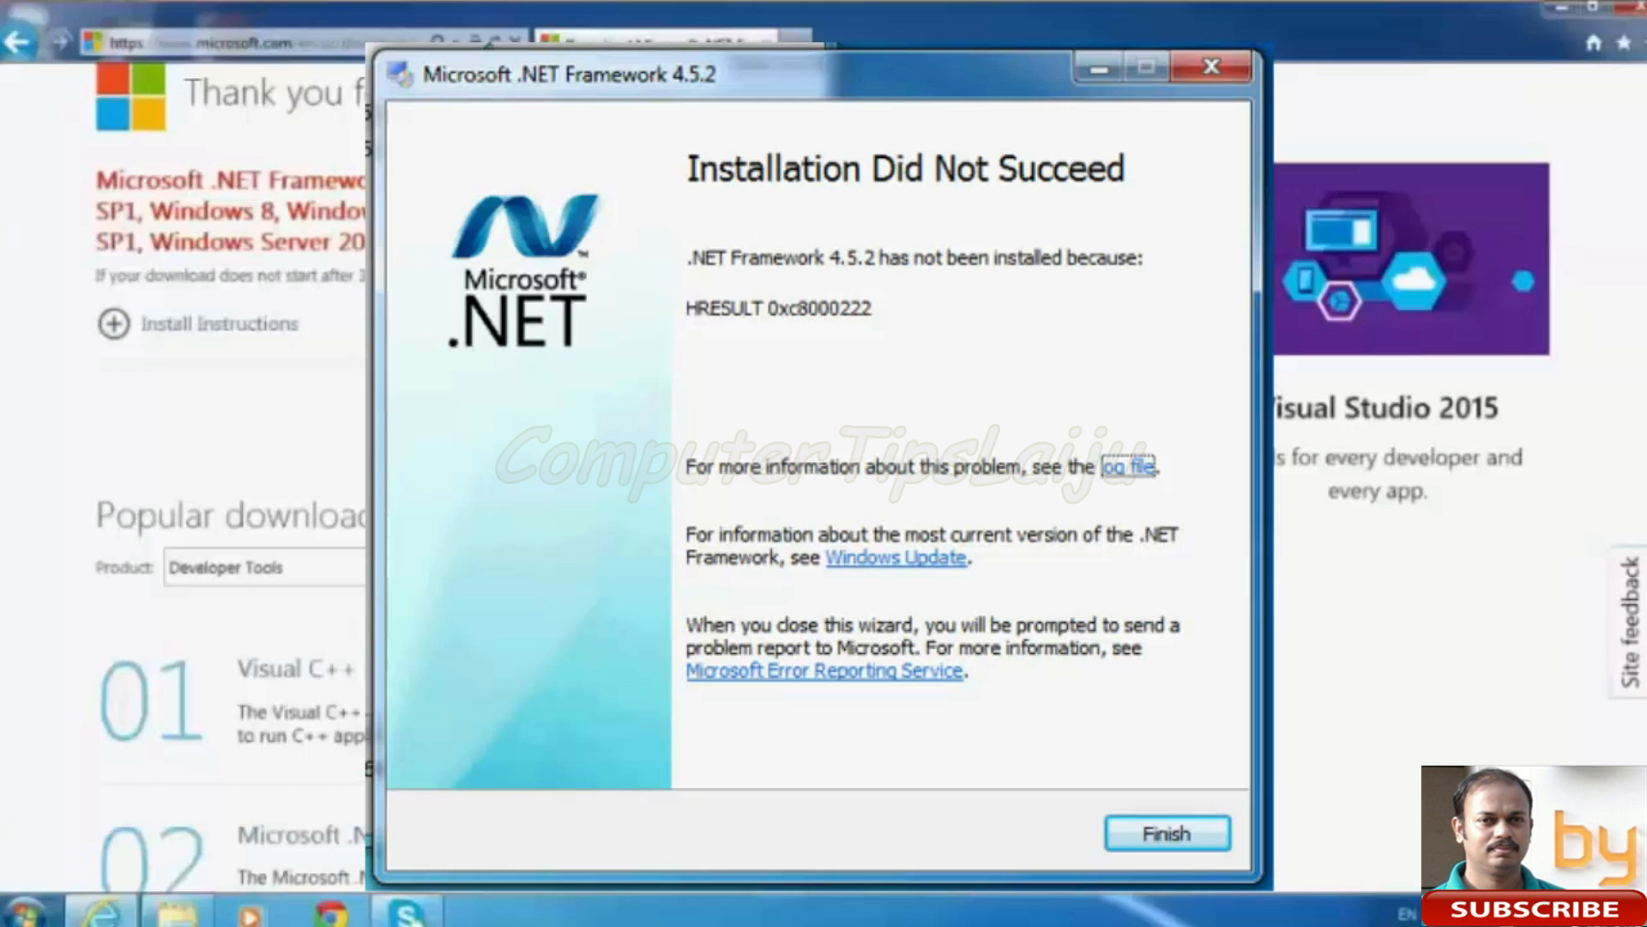
# Step: Retry the .NET Framework 4.5.2 install and dismiss the wizard after it fails again
pyautogui.click(1165, 833)
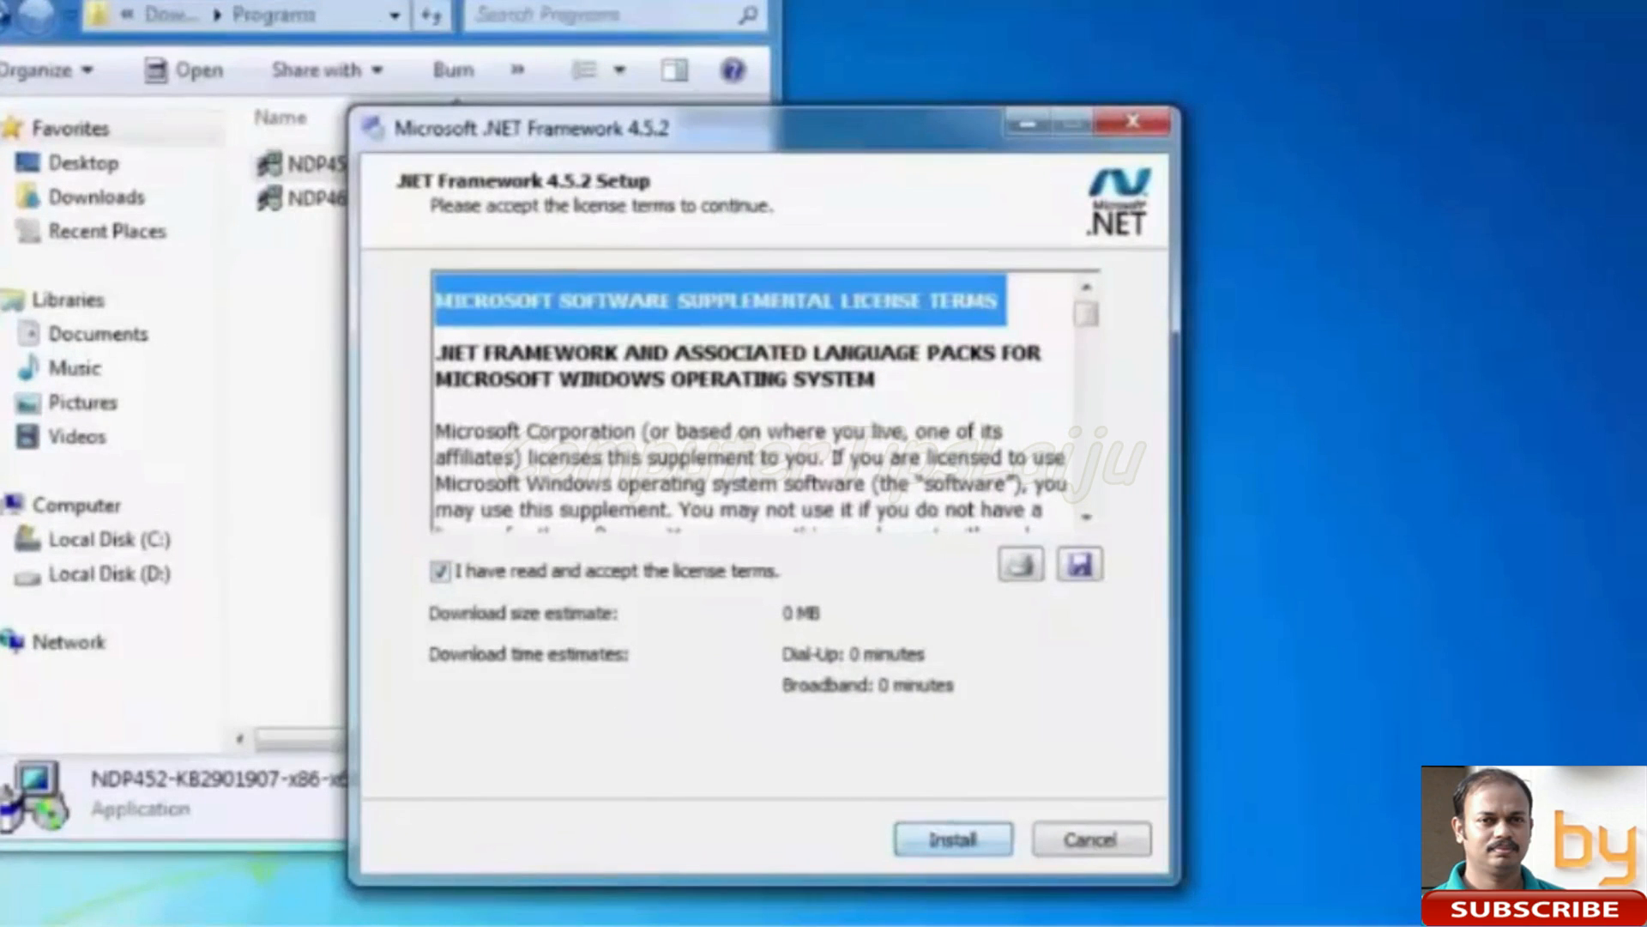
pyautogui.click(950, 838)
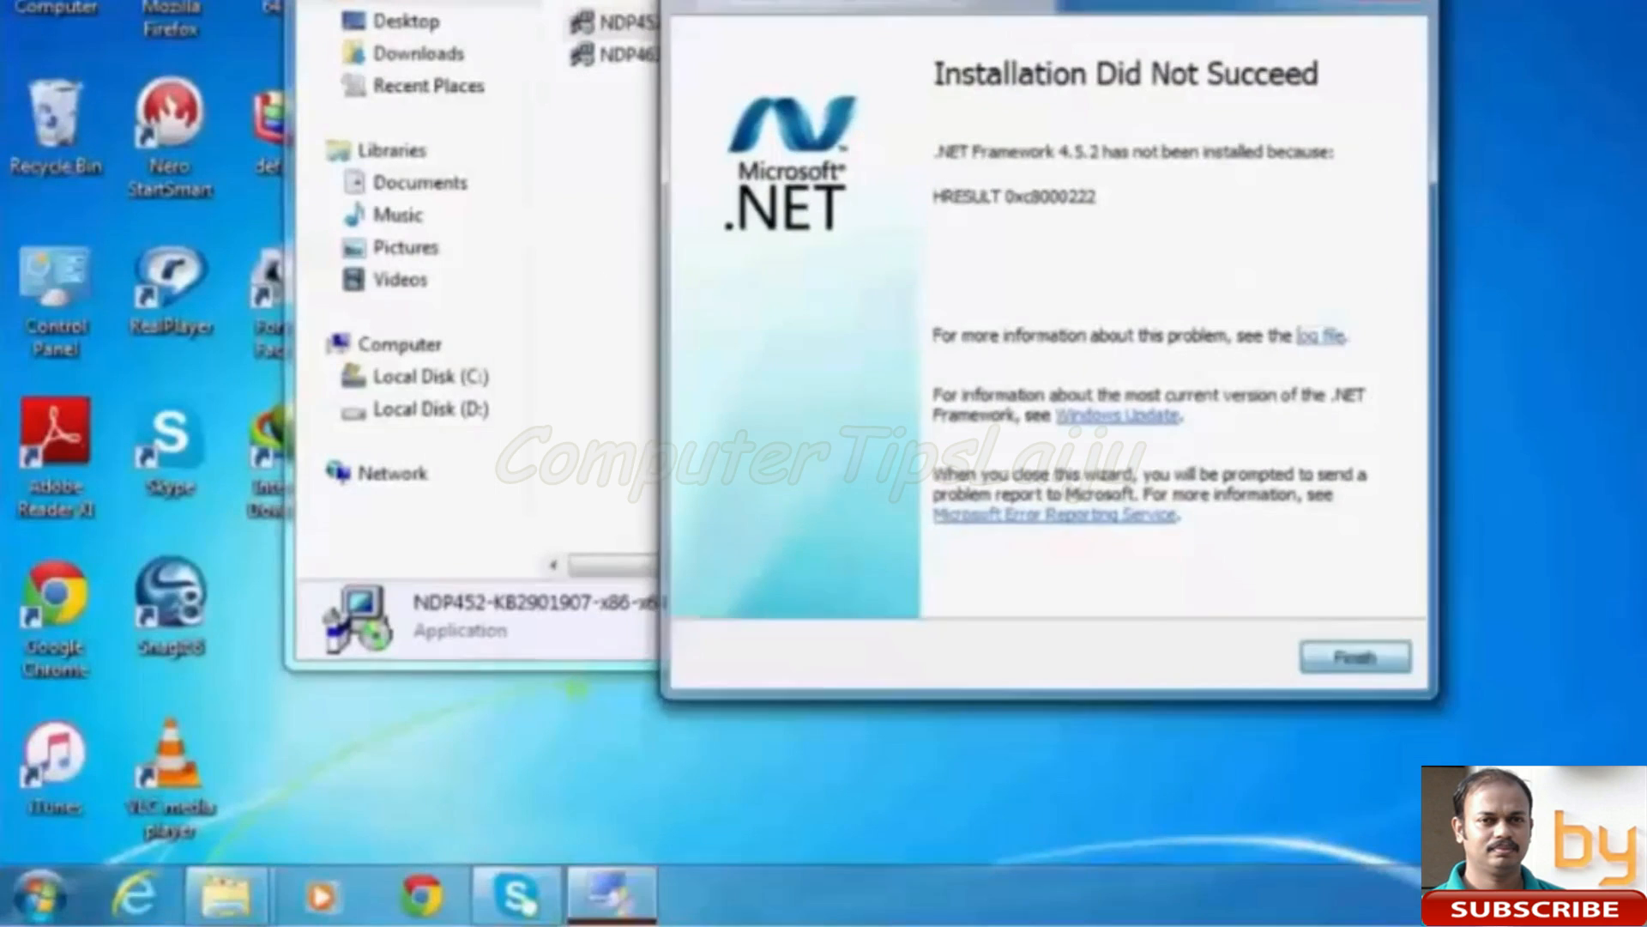
pyautogui.click(1353, 656)
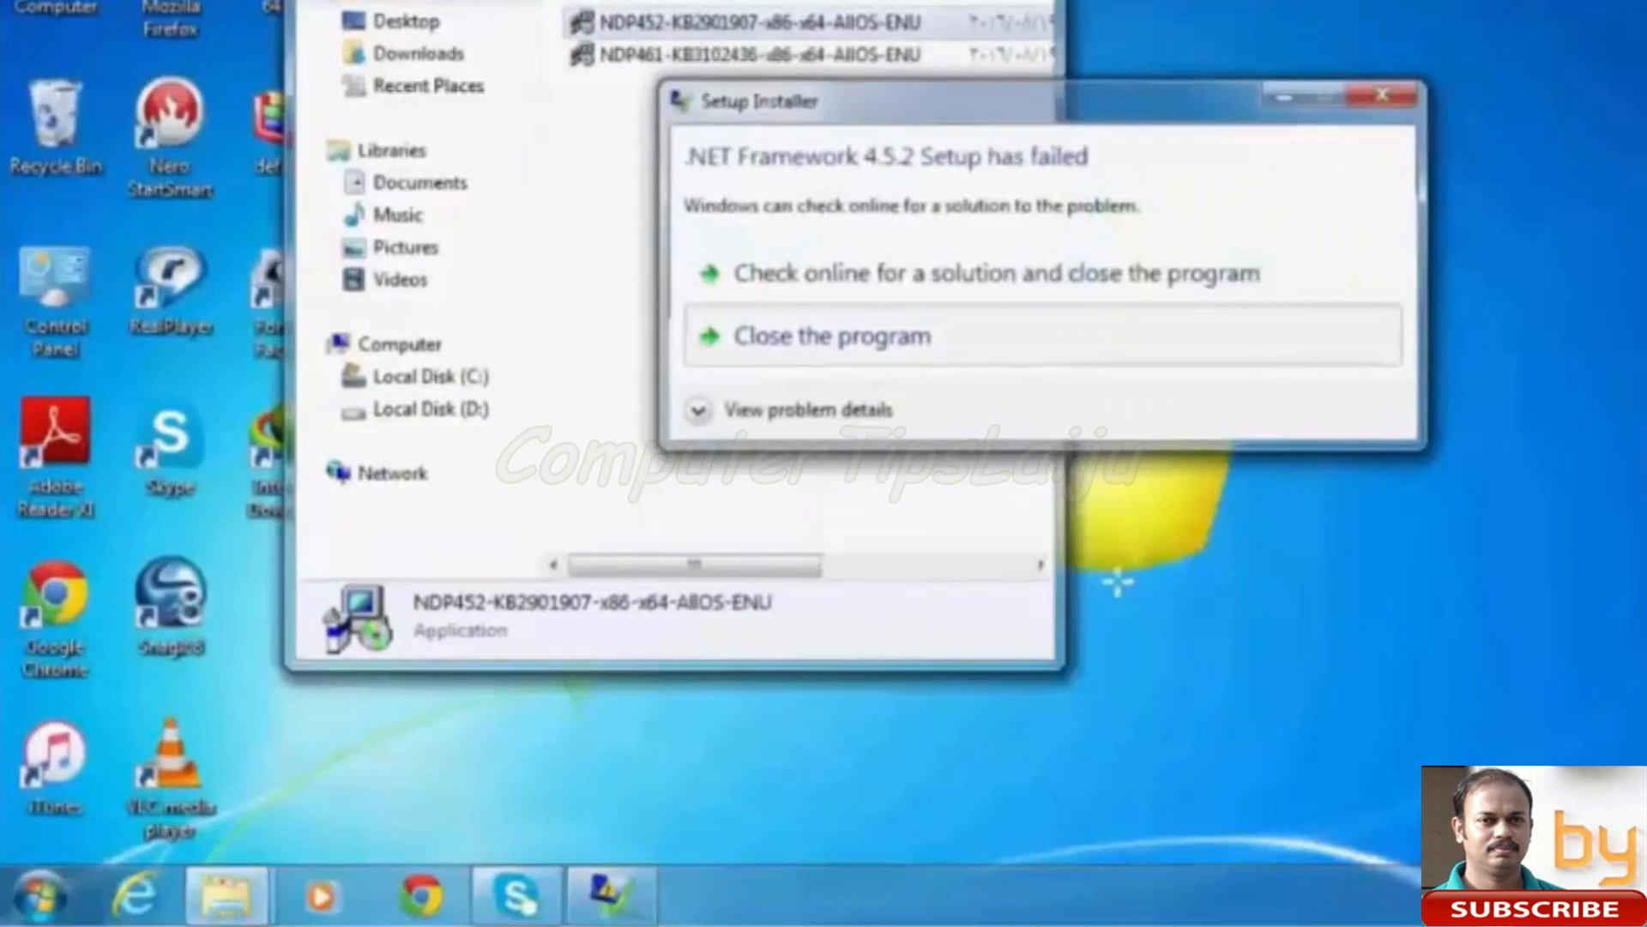
# Step: Close the failed installer and launch cmd from the Start Menu search as administrator
pyautogui.click(829, 336)
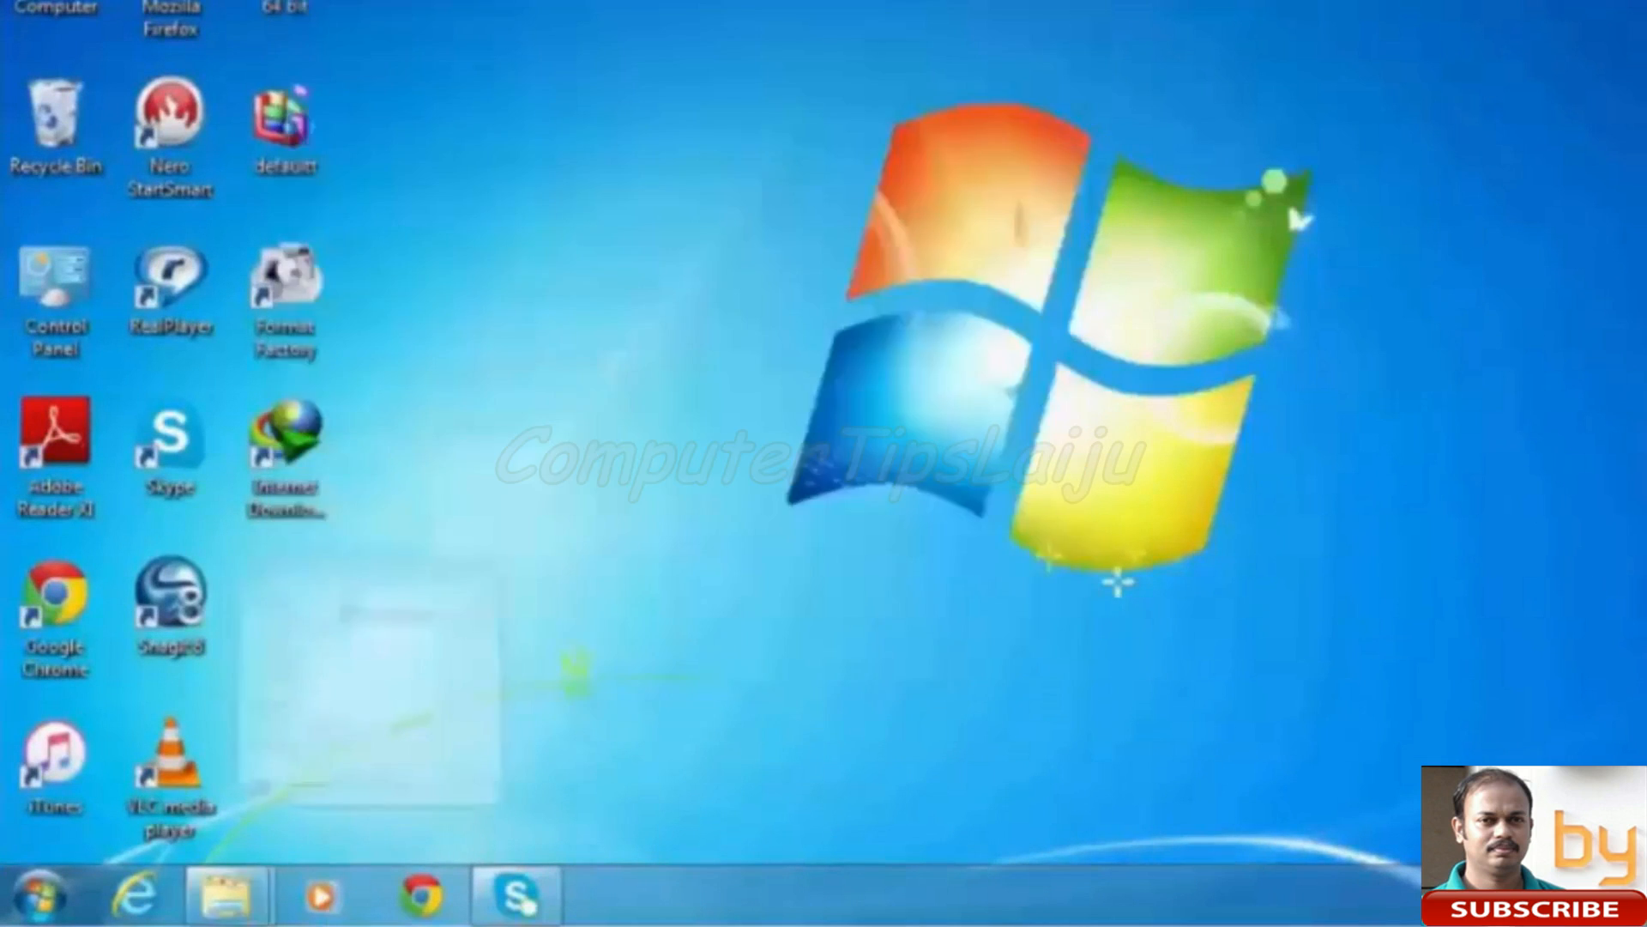
pyautogui.click(38, 892)
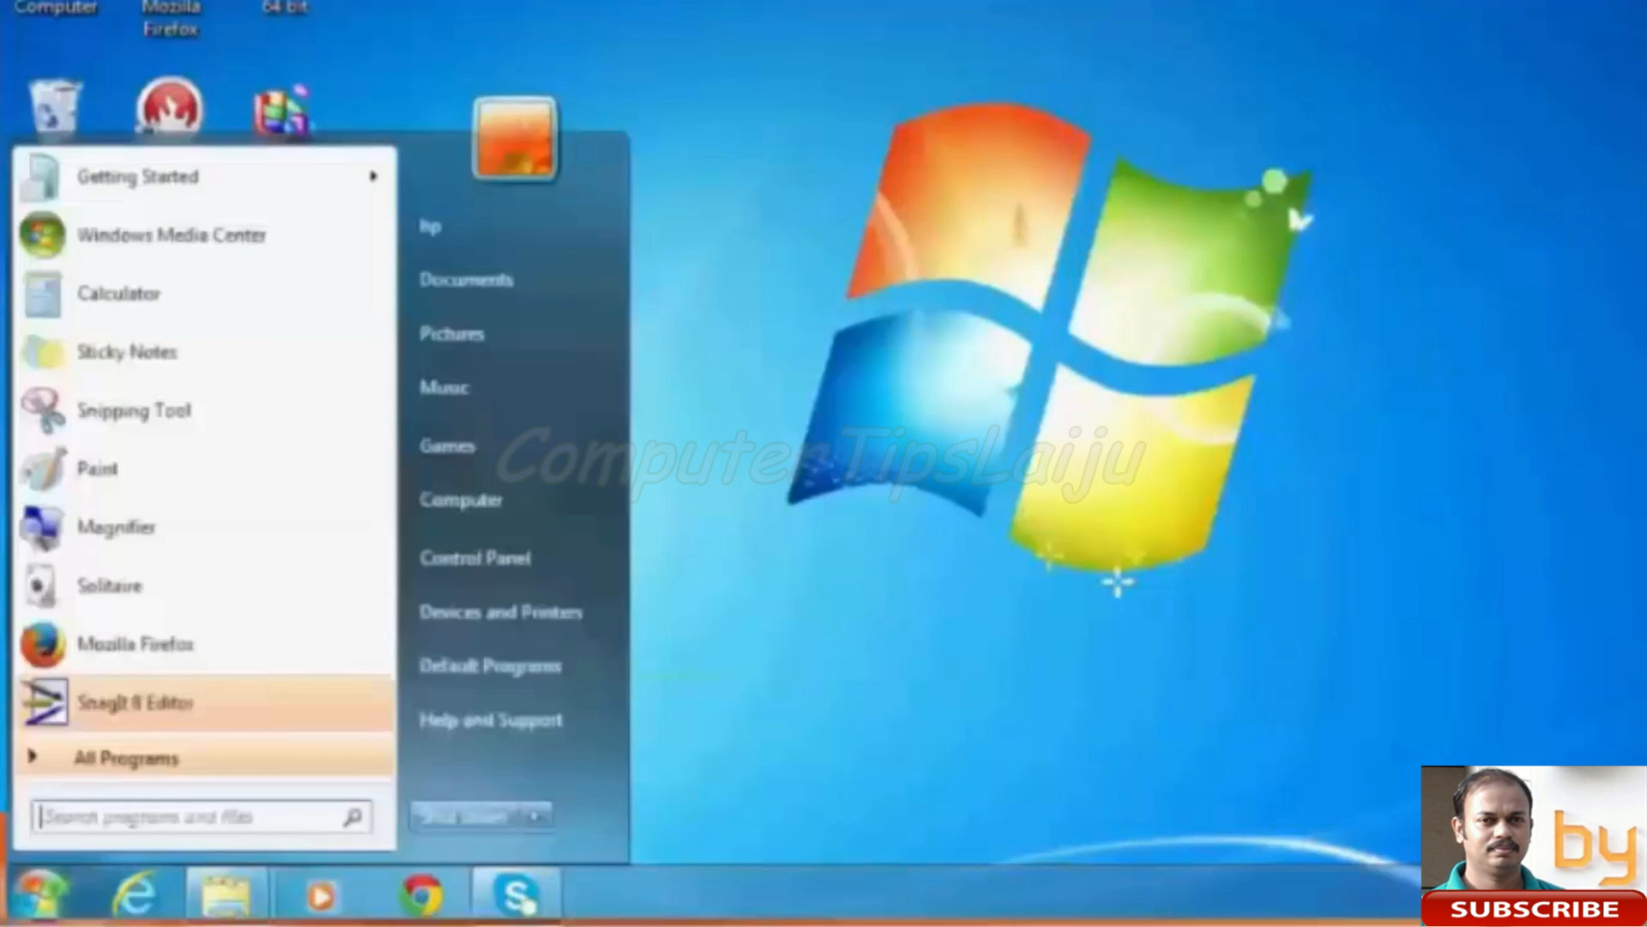
pyautogui.write('cmd')
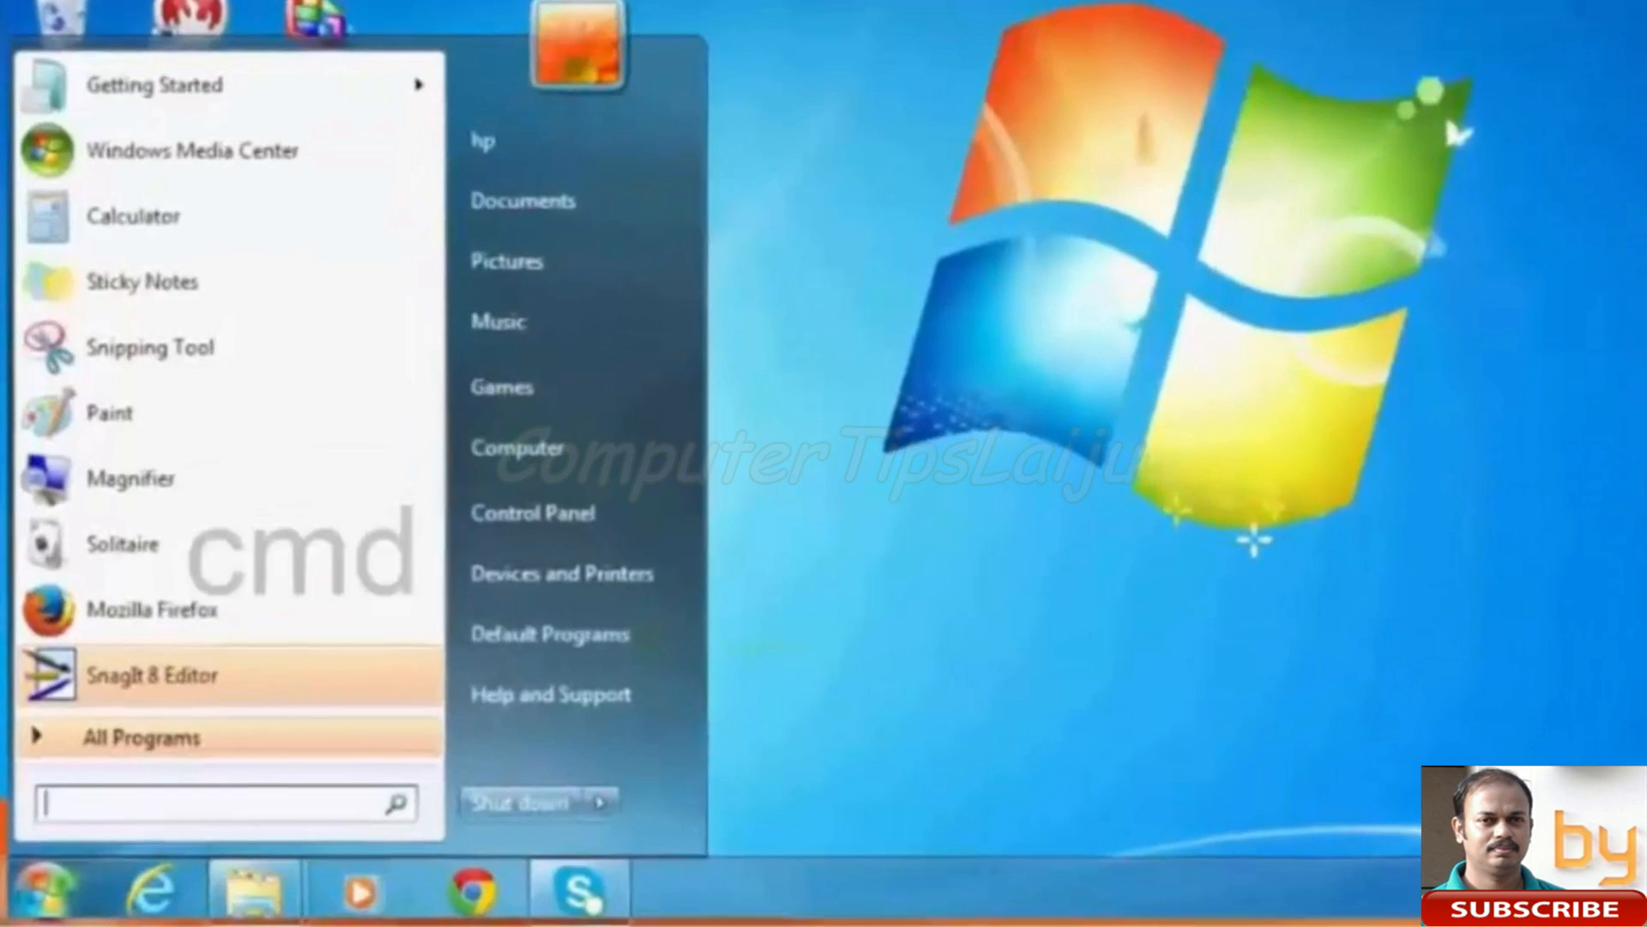
pyautogui.write('cmd')
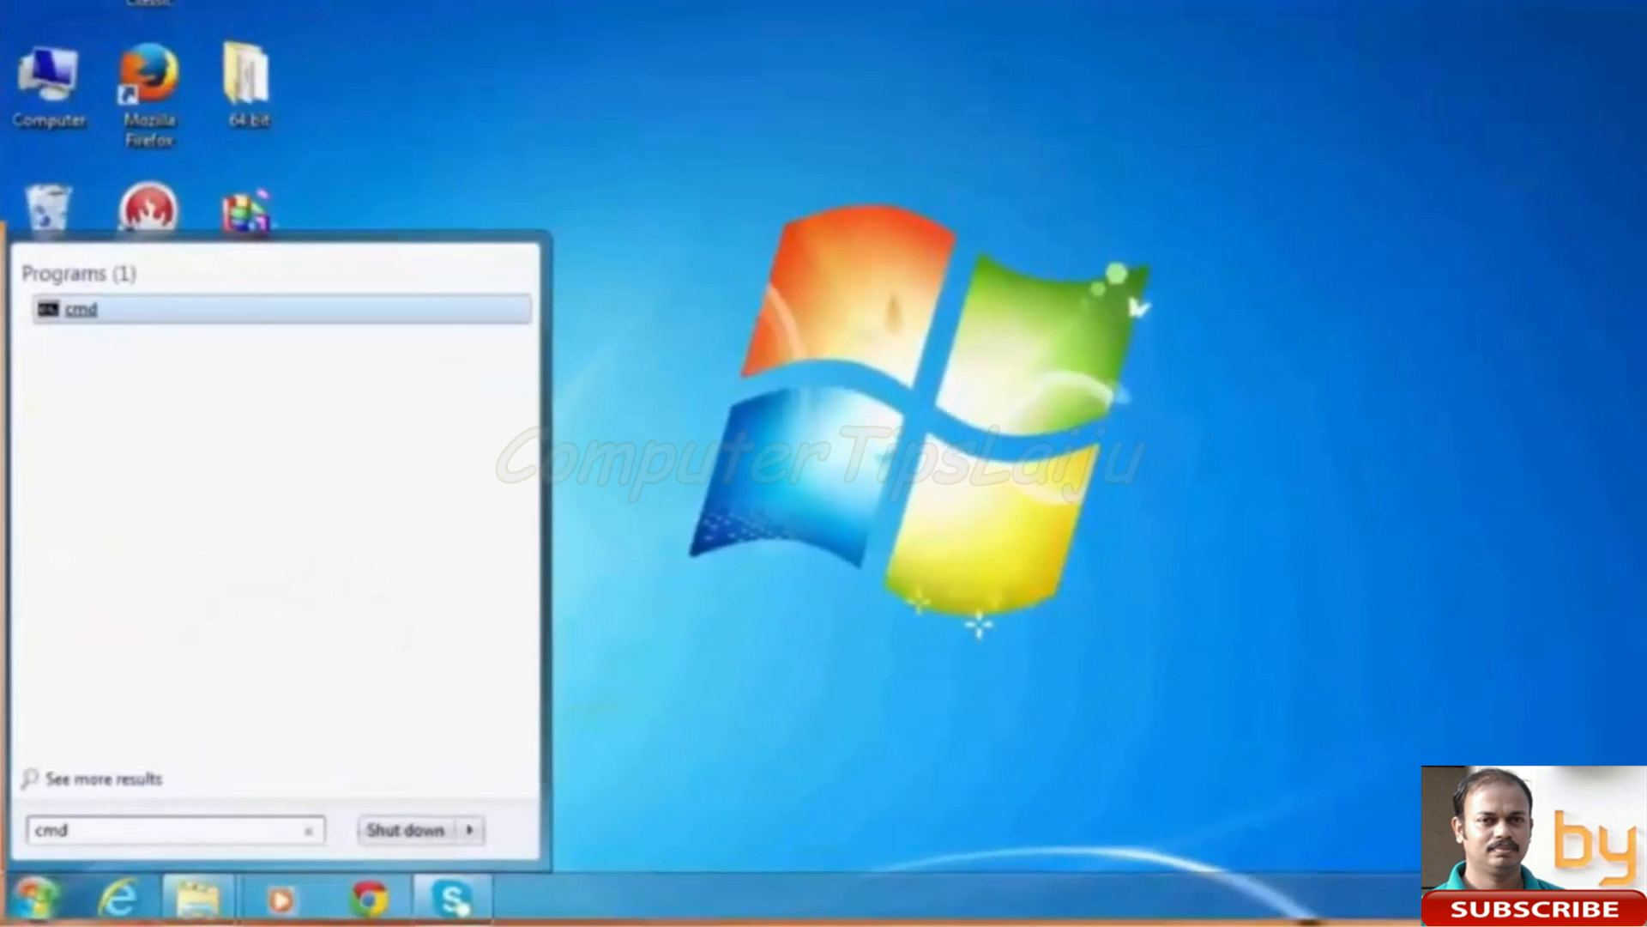
pyautogui.click(81, 308)
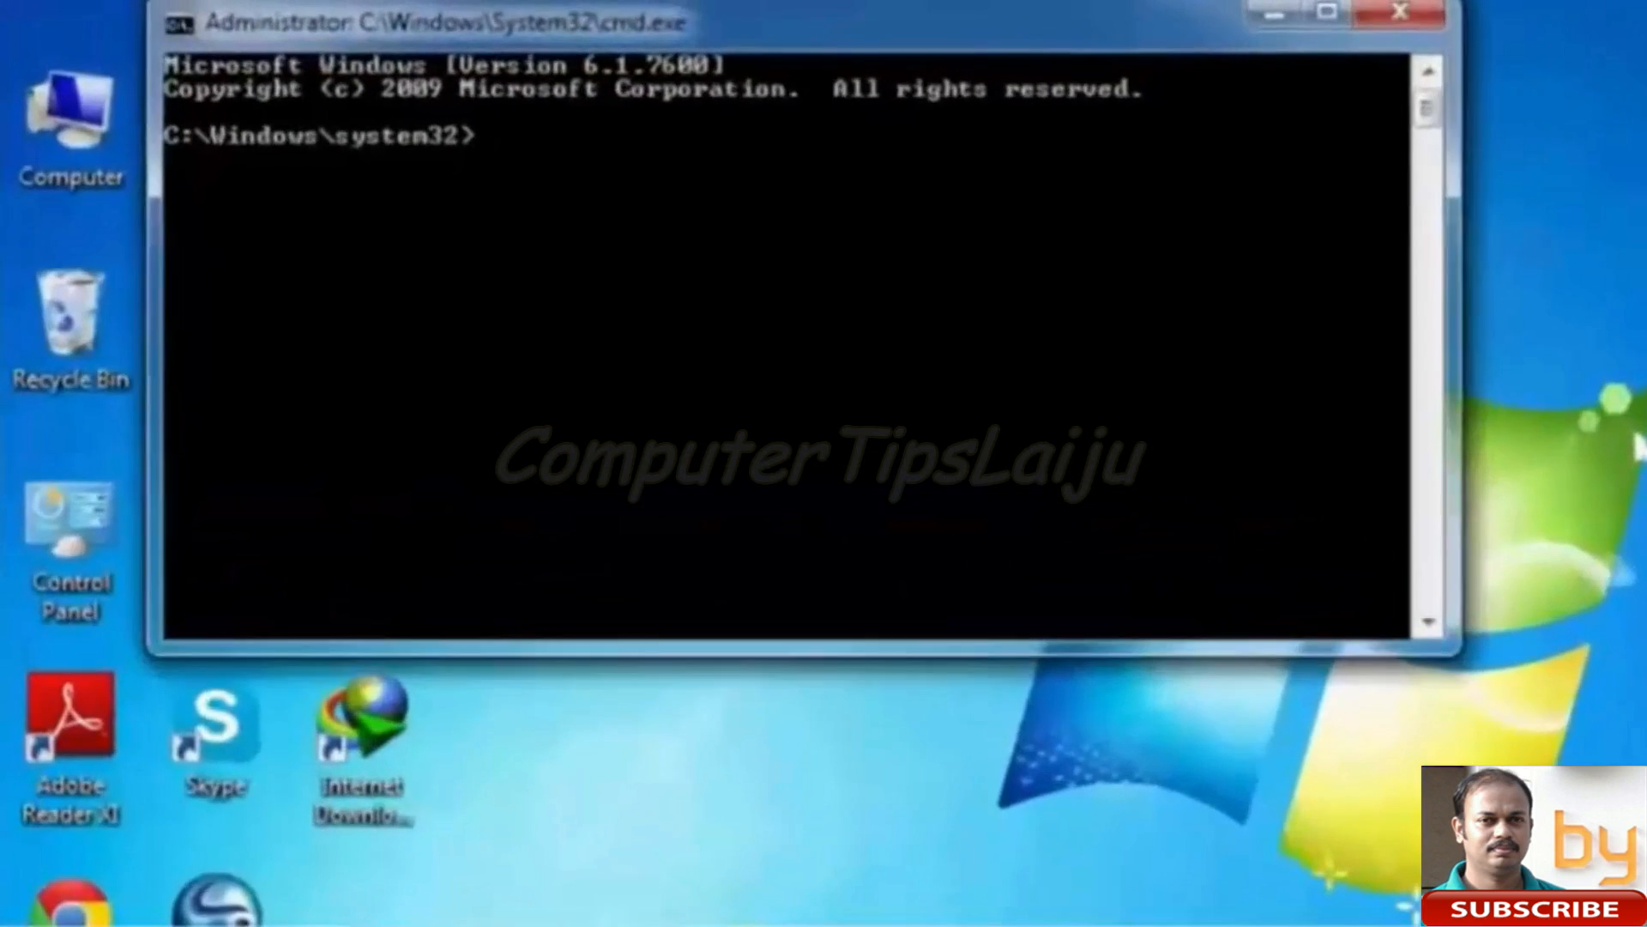
# Step: Run 'net stop WuAuServ' to stop the Windows Update service
pyautogui.write('net stop')
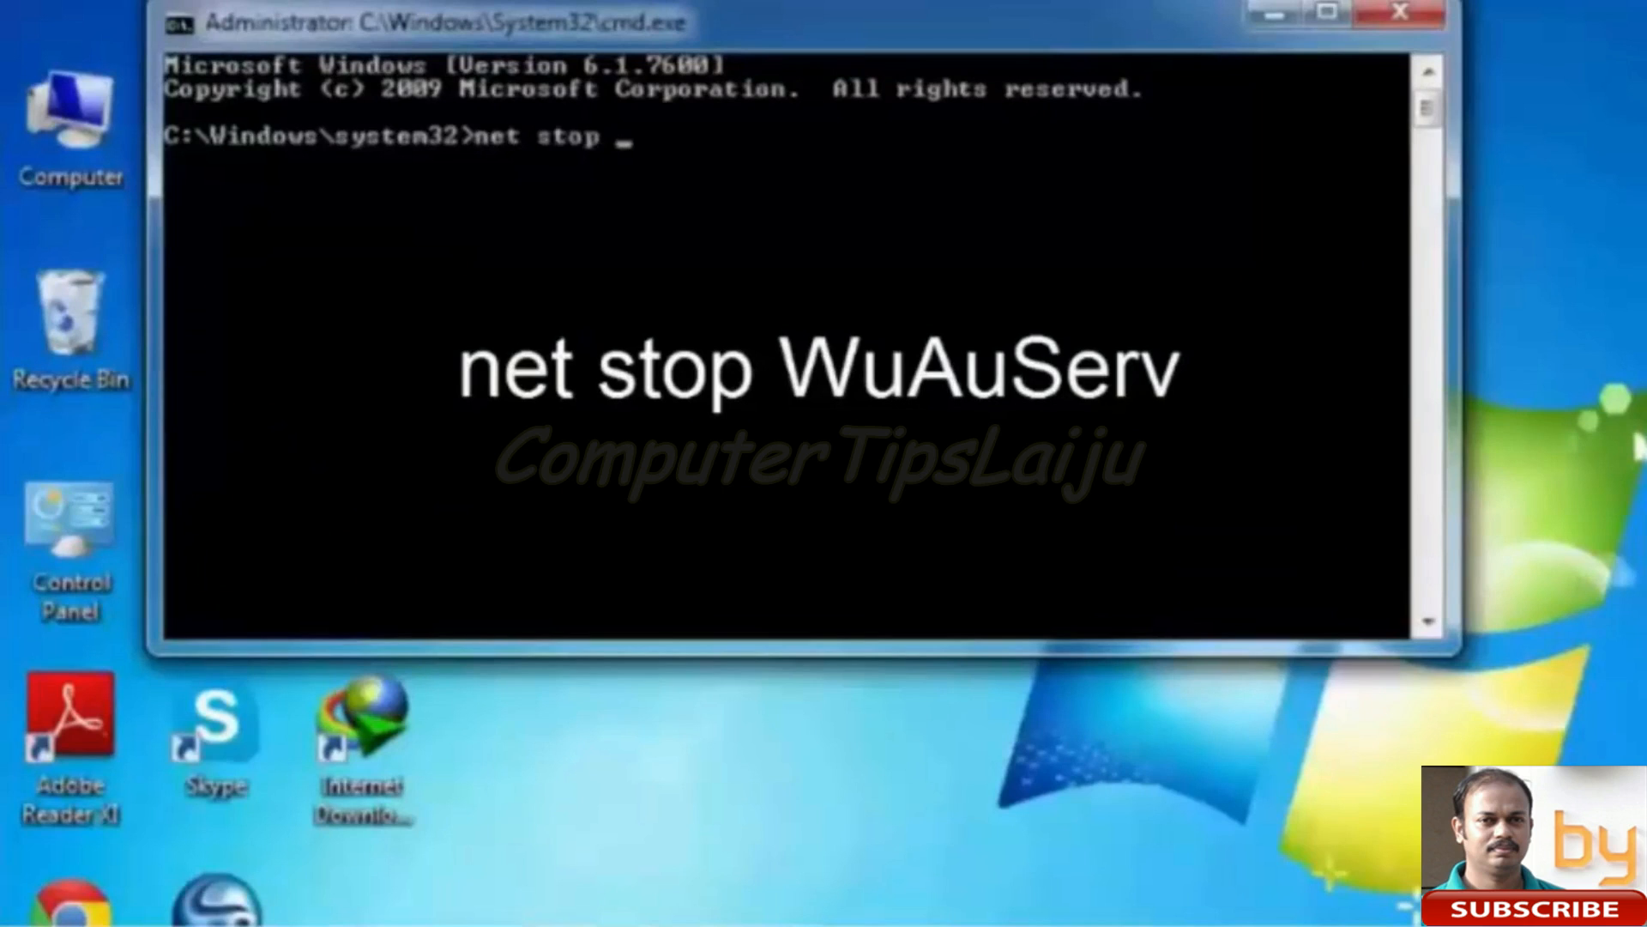
pyautogui.write('W')
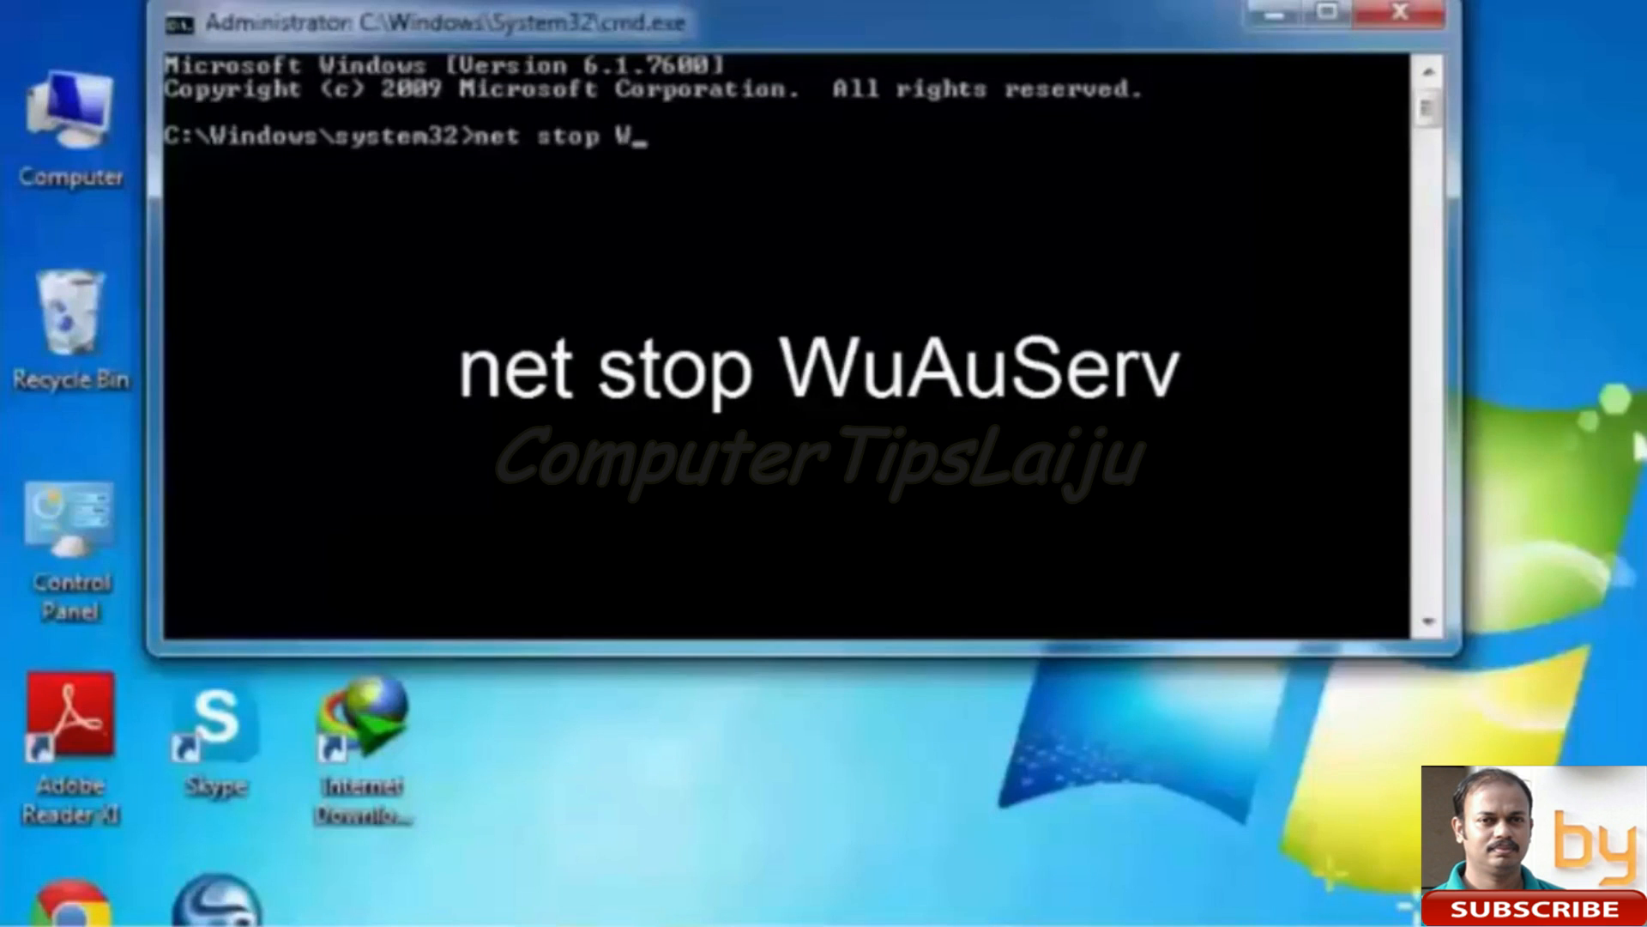
pyautogui.write('uA')
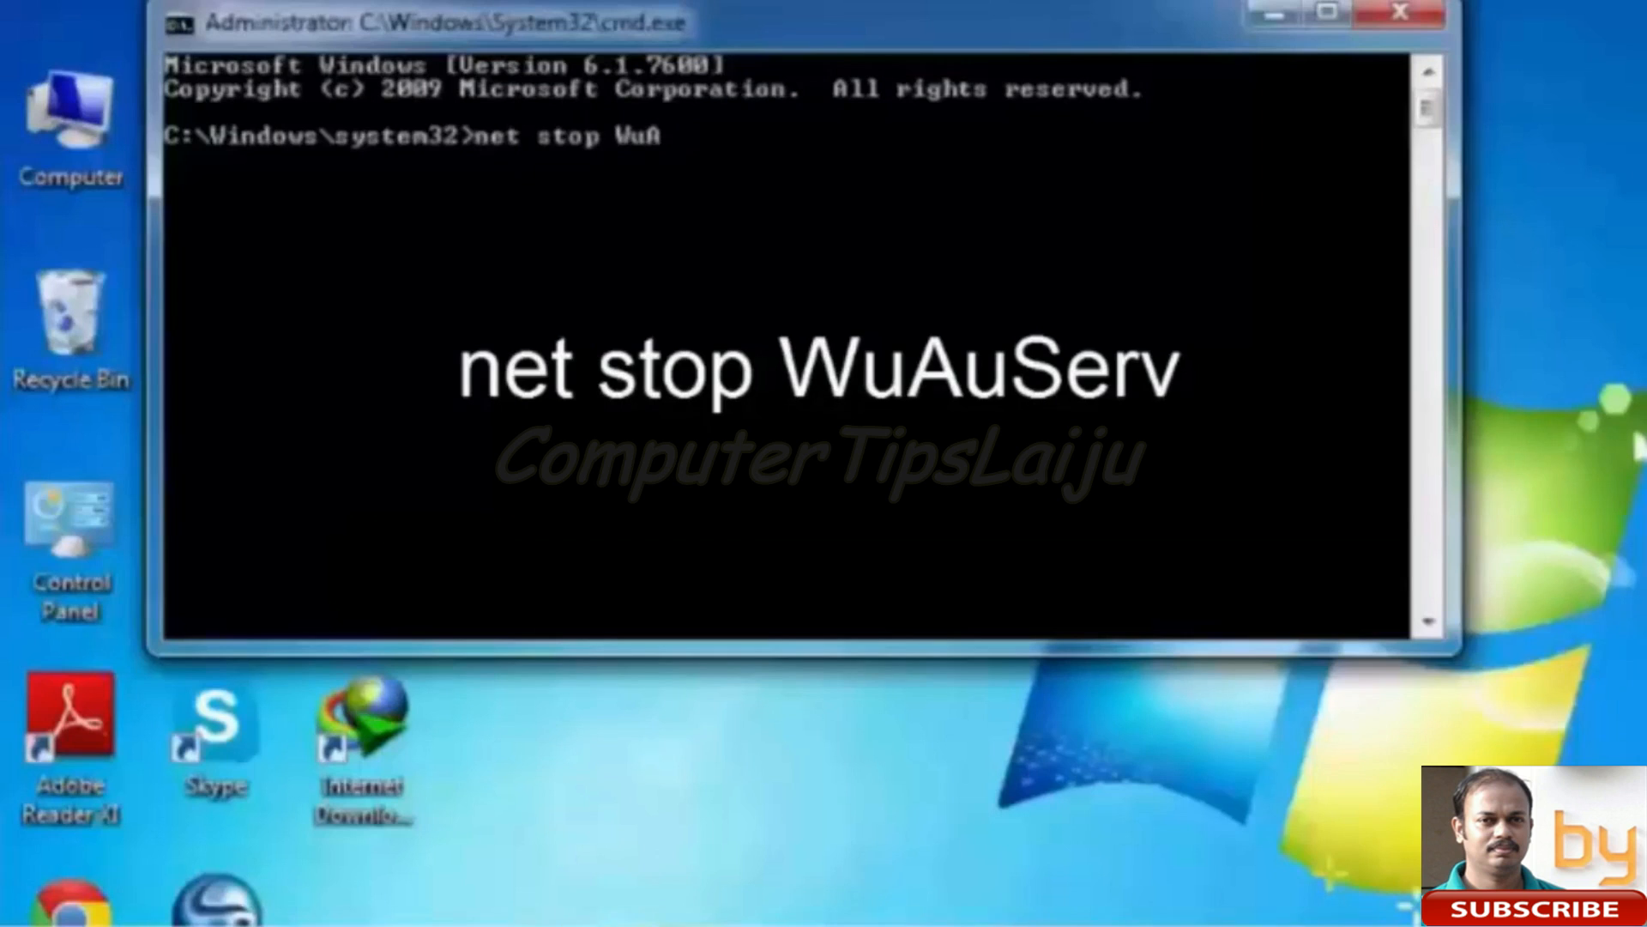
pyautogui.write('uS')
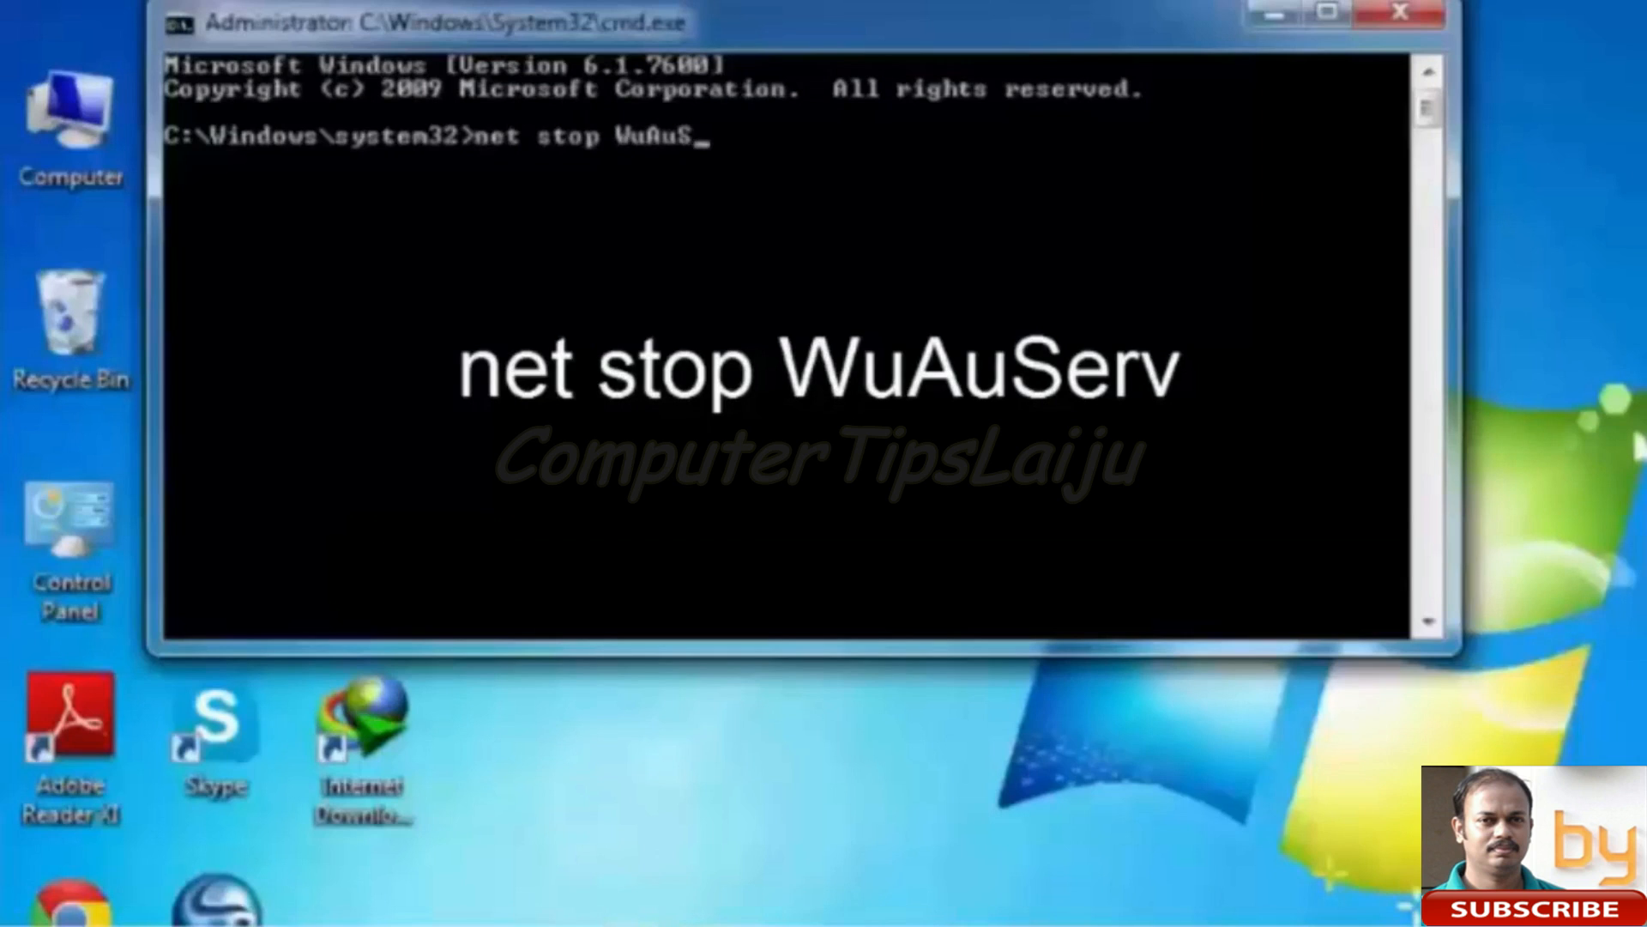
pyautogui.write('erv')
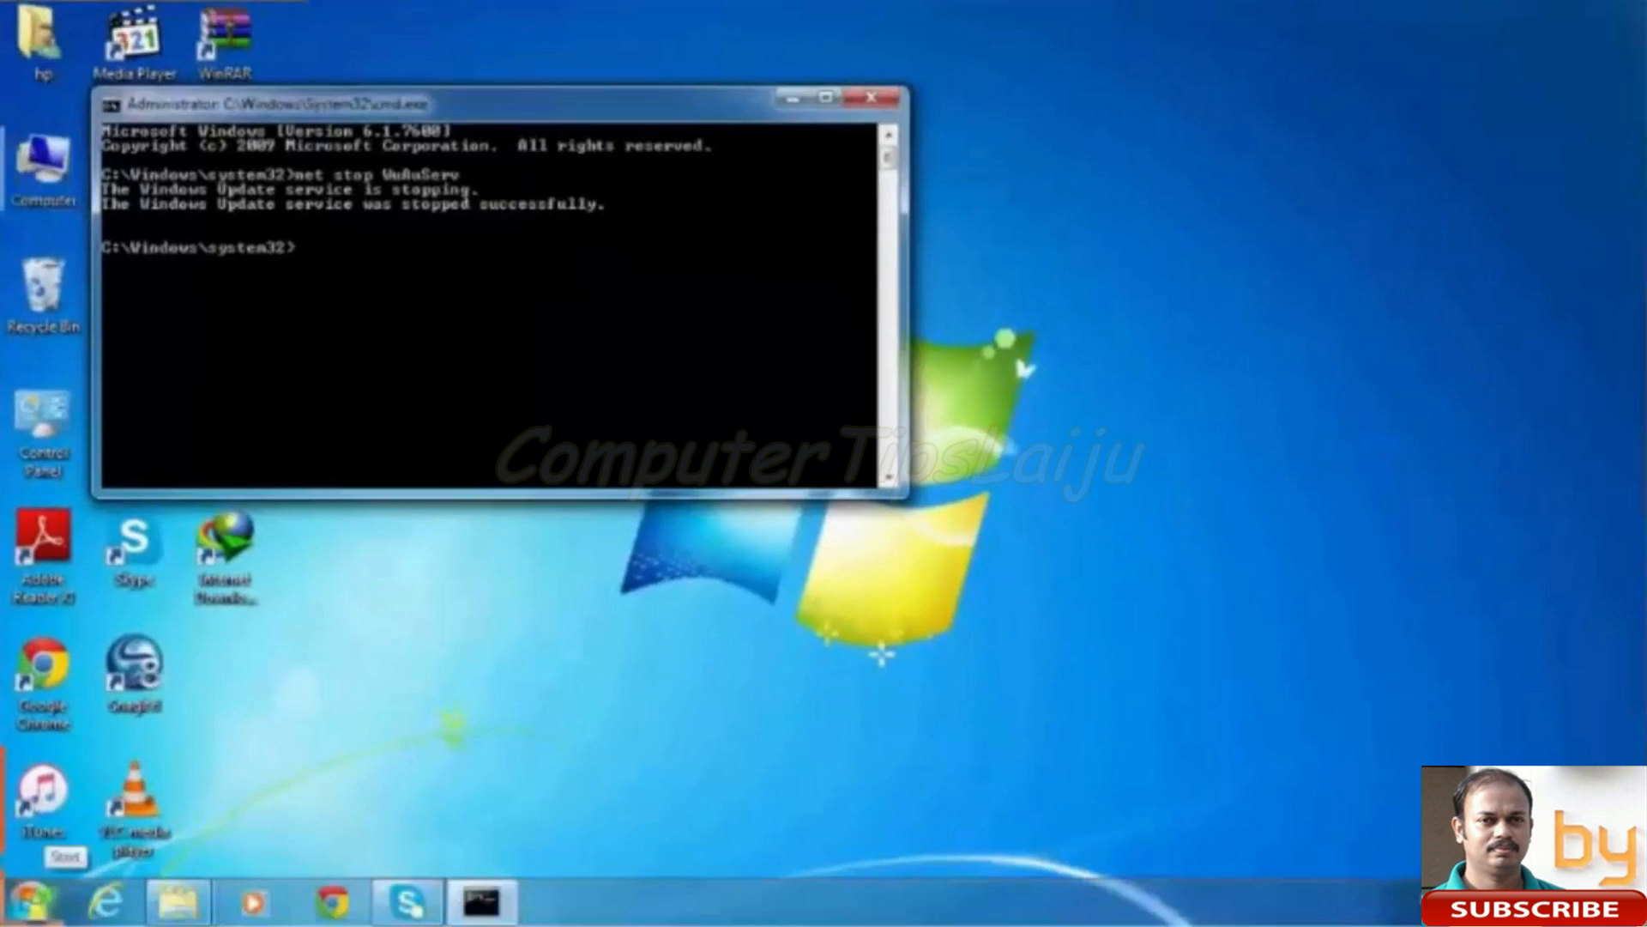
# Step: Open the %windir% folder in Explorer through the Run dialog
pyautogui.click(42, 902)
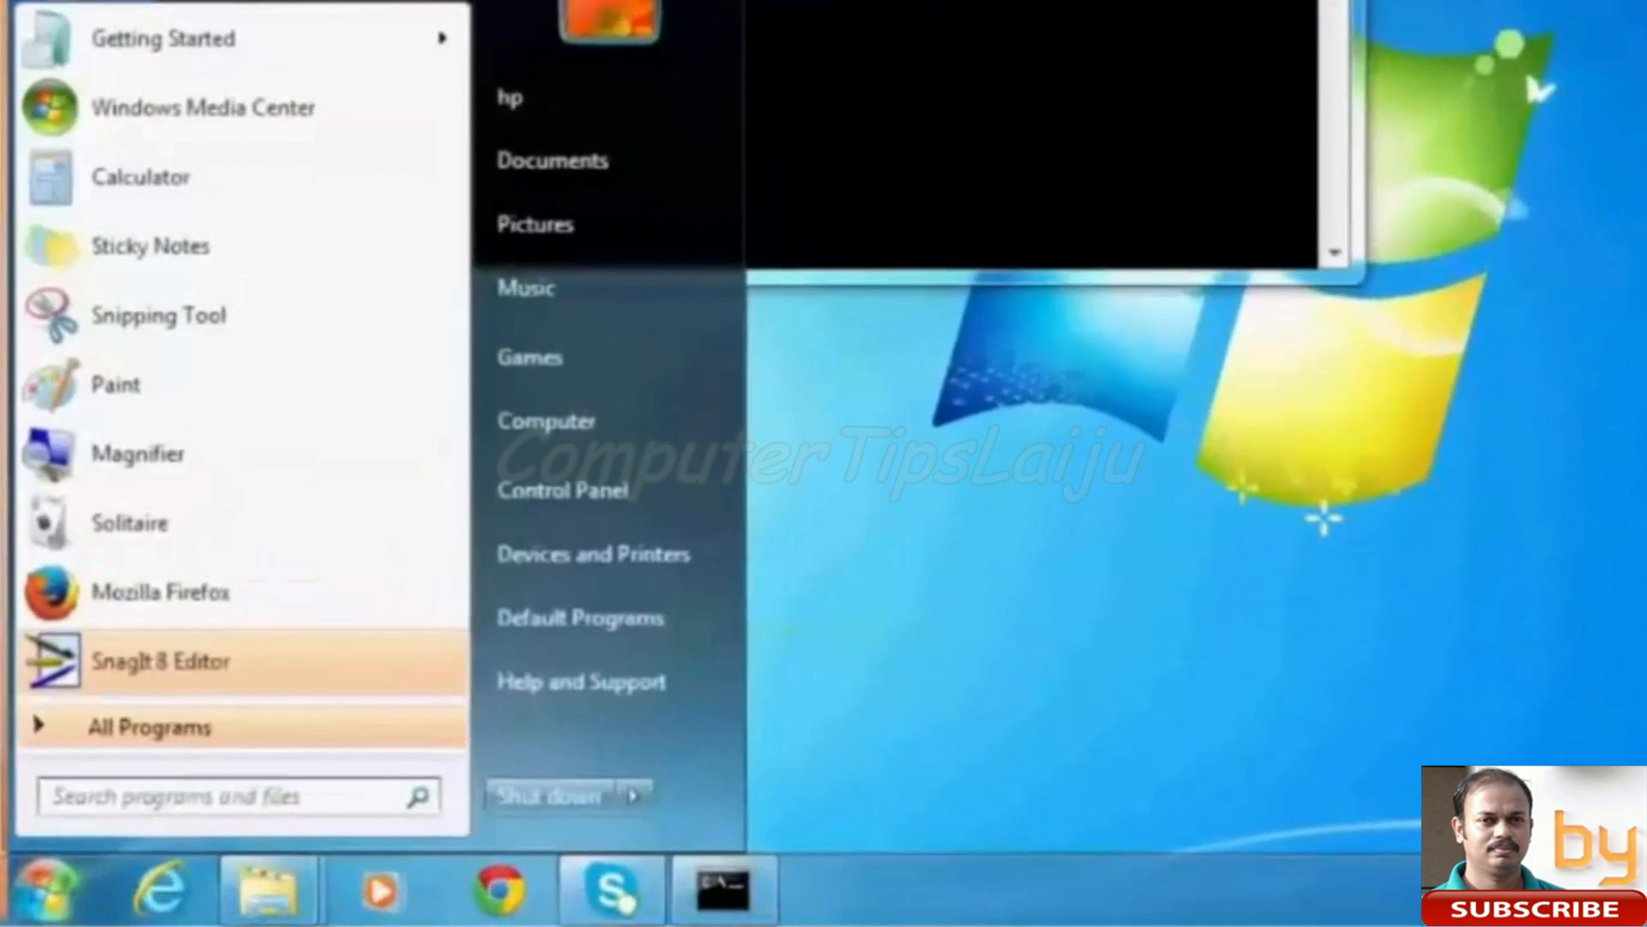
pyautogui.write('run')
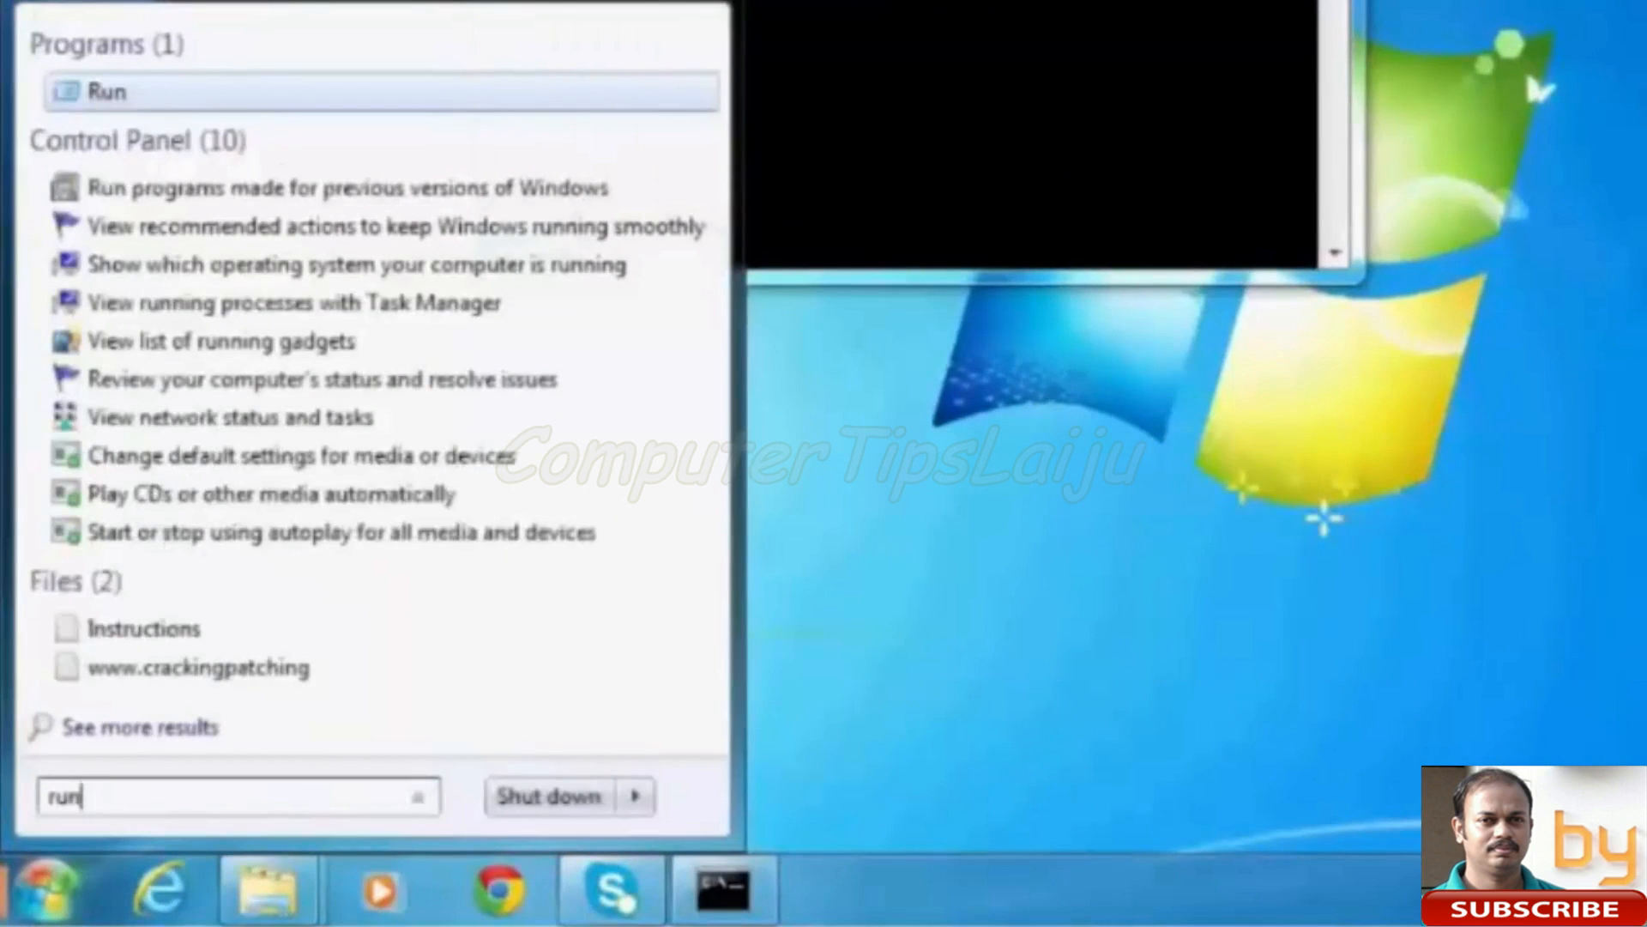
pyautogui.click(107, 91)
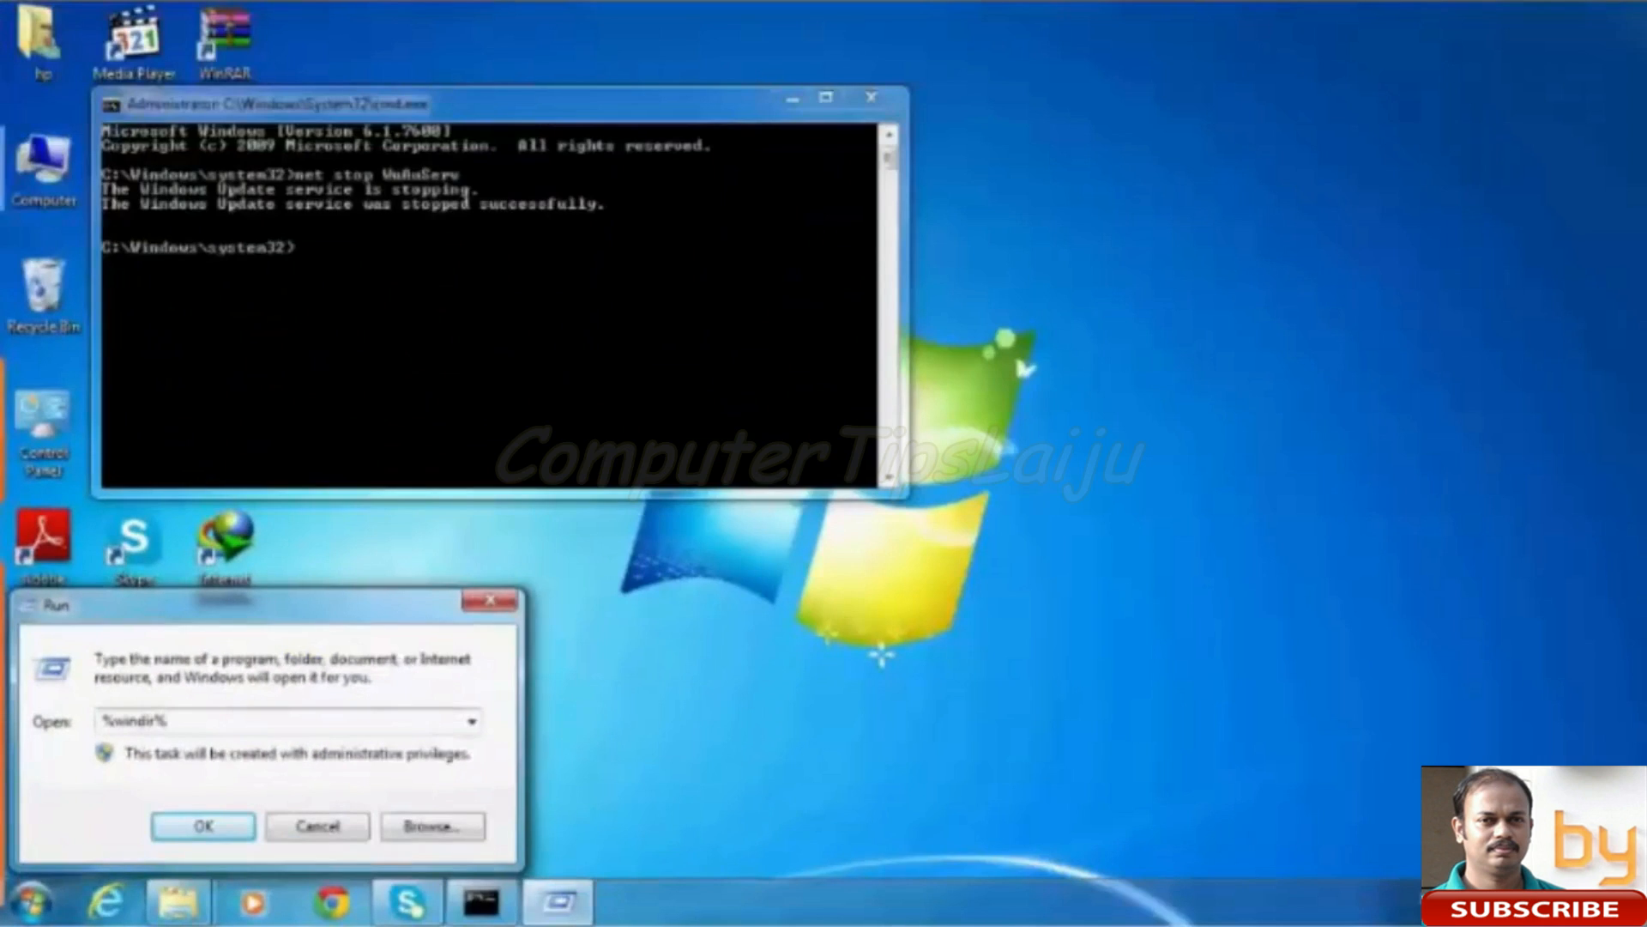
pyautogui.click(202, 826)
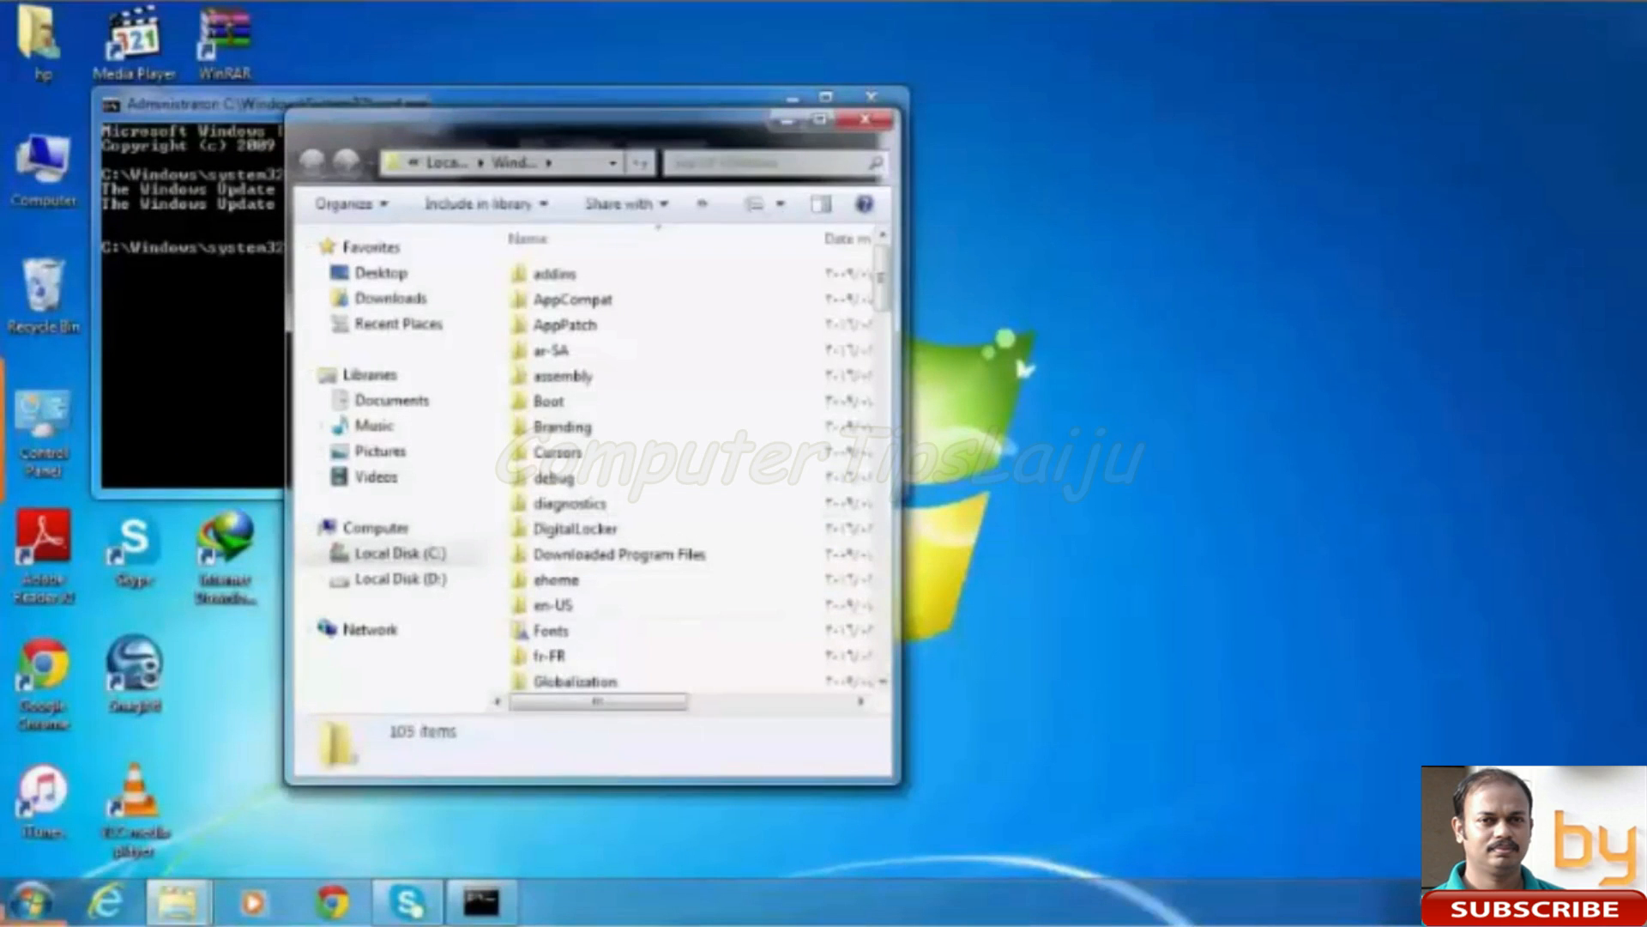
# Step: Rename the SoftwareDistribution folder to 'SoftwareDistributionold'
pyautogui.scroll(-3)
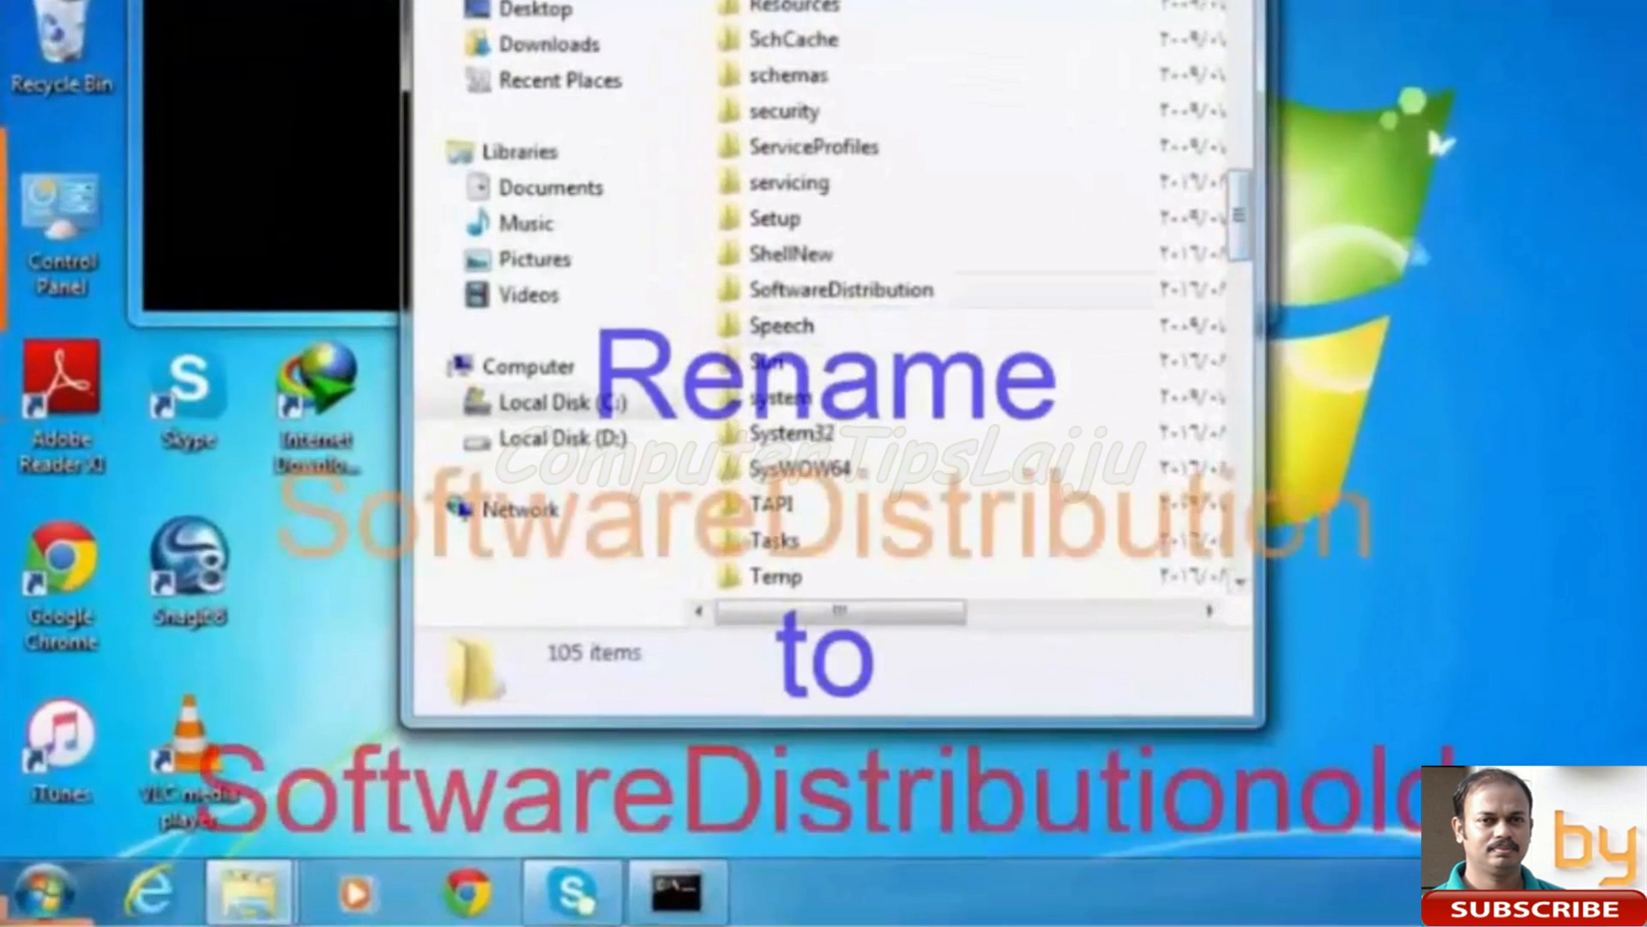
pyautogui.click(841, 290)
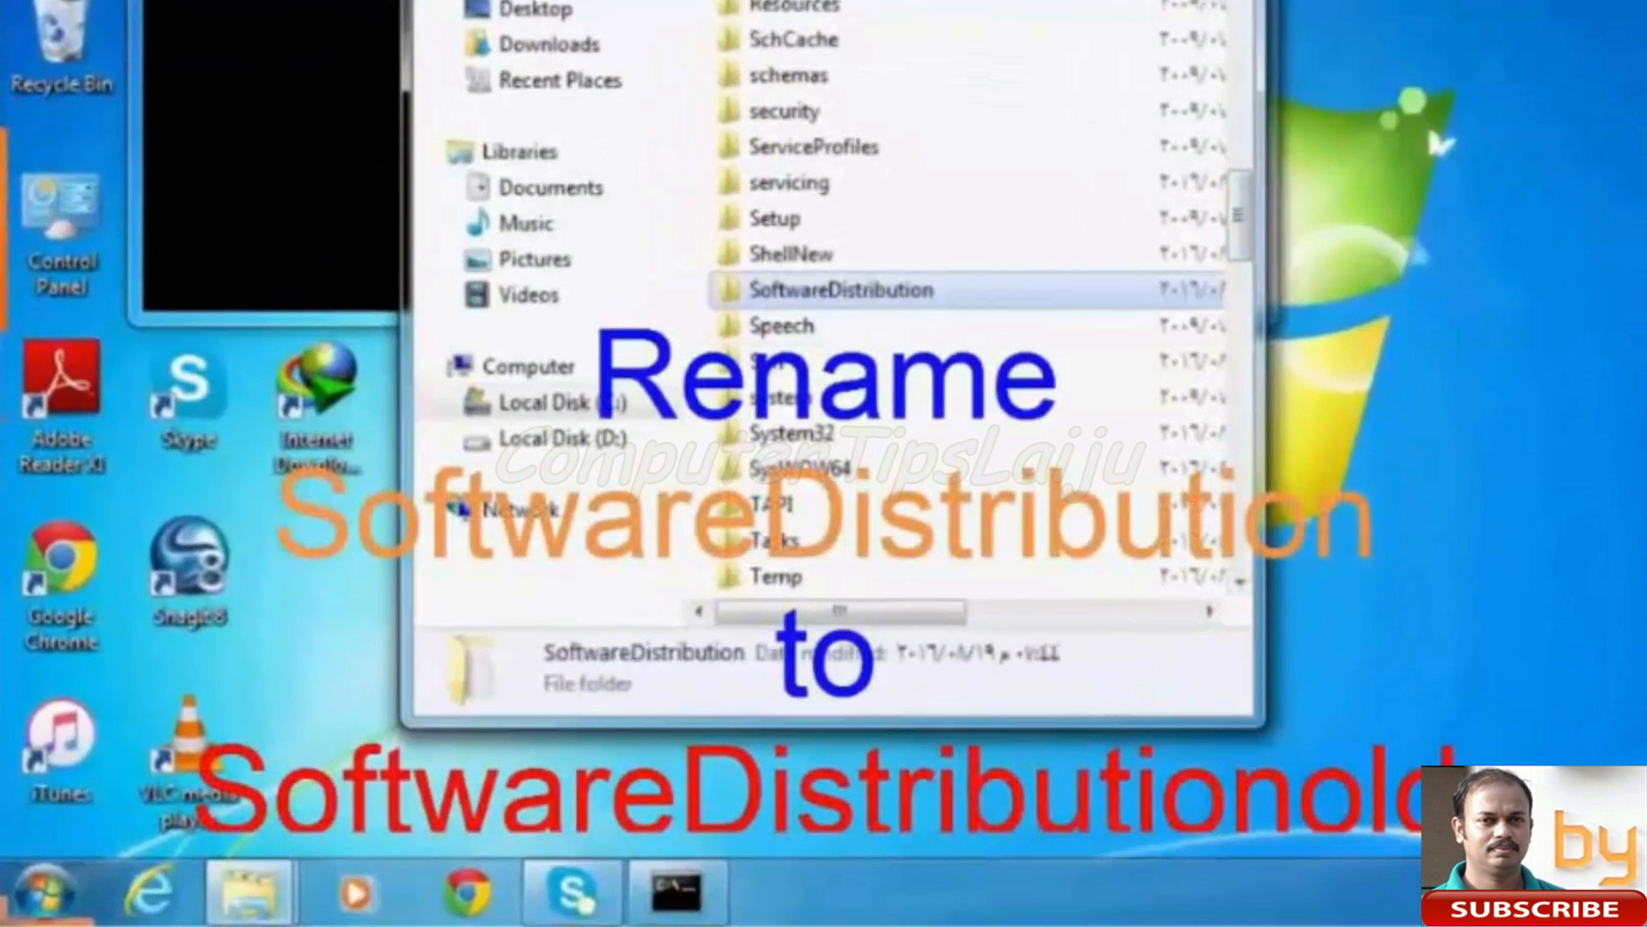
pyautogui.rightClick(837, 289)
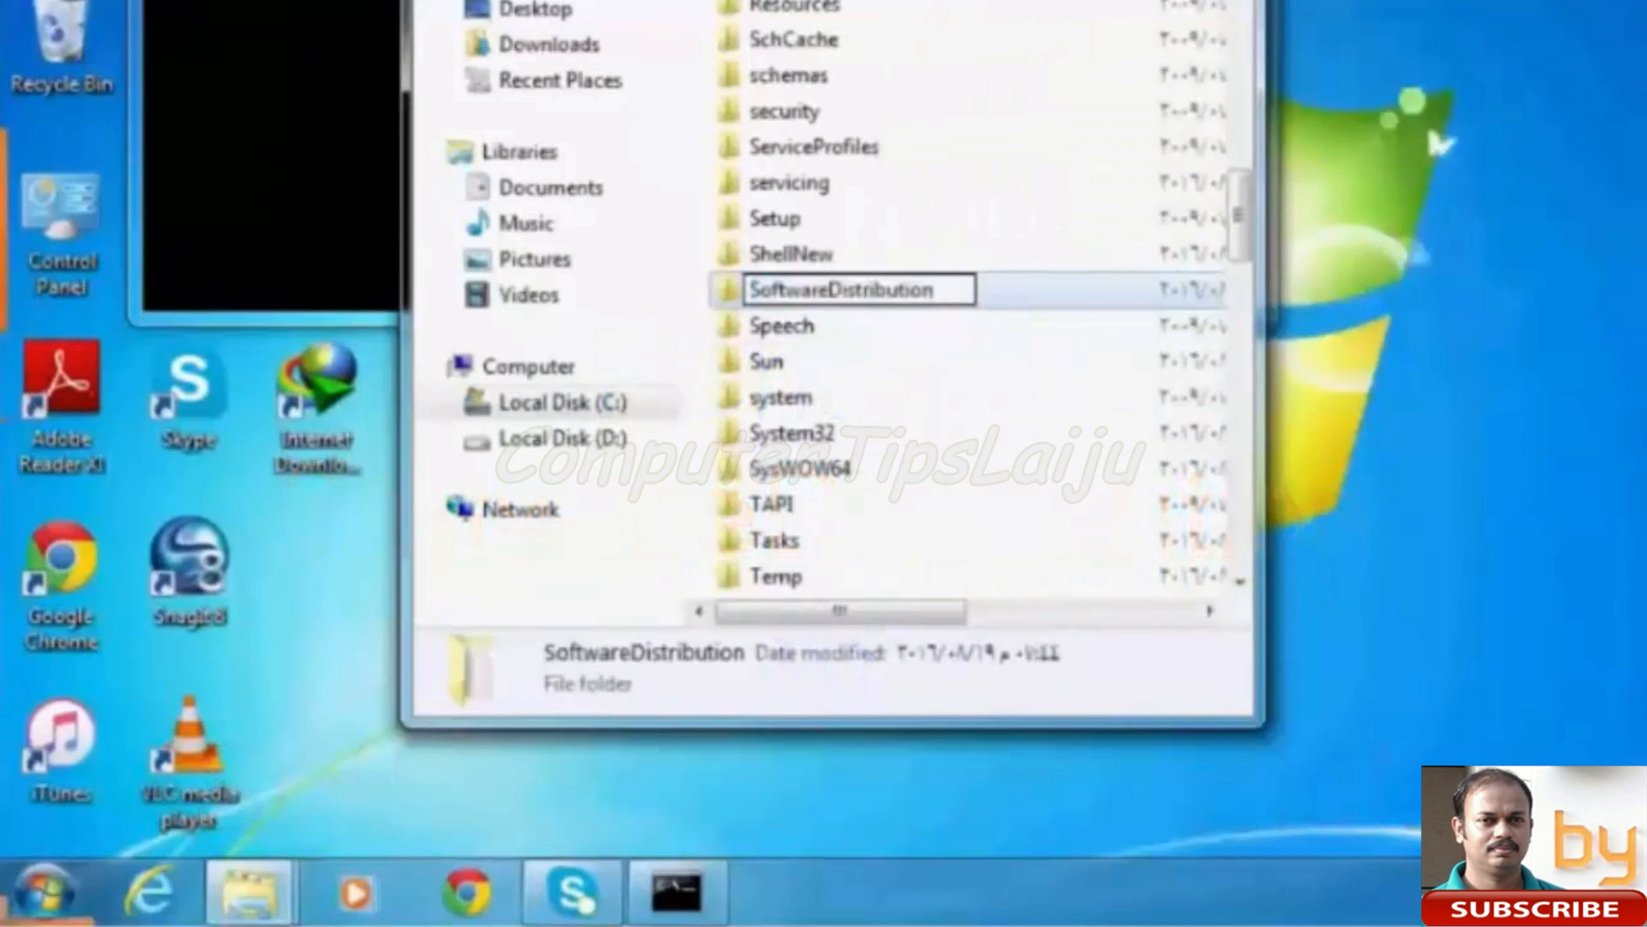
pyautogui.write('old')
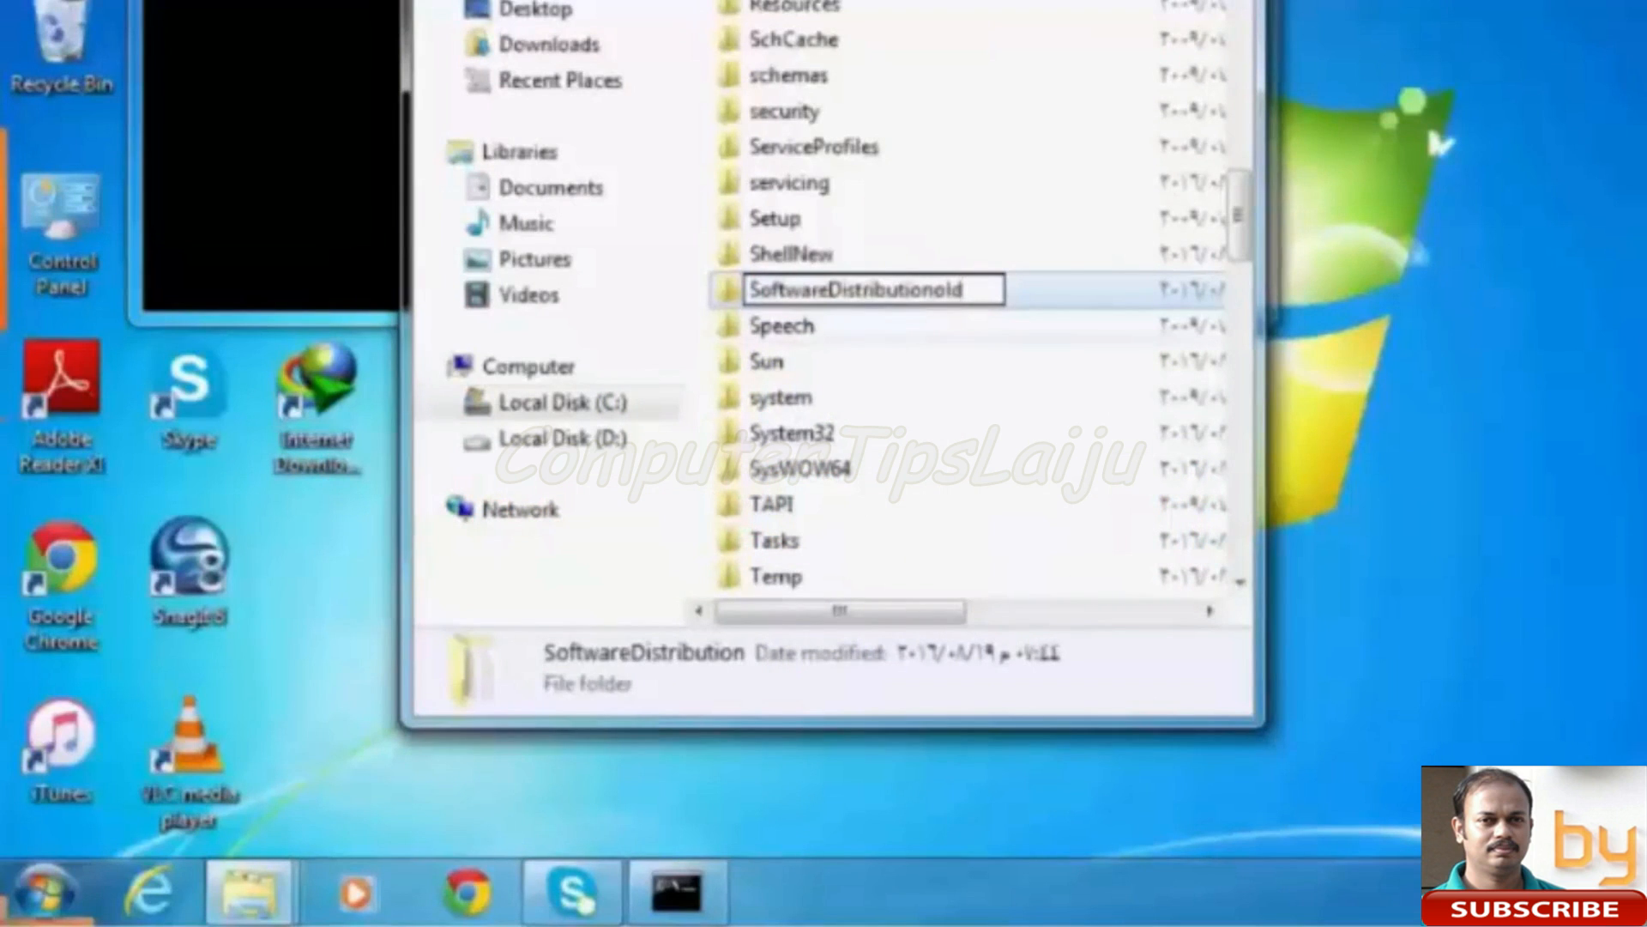
pyautogui.click(781, 326)
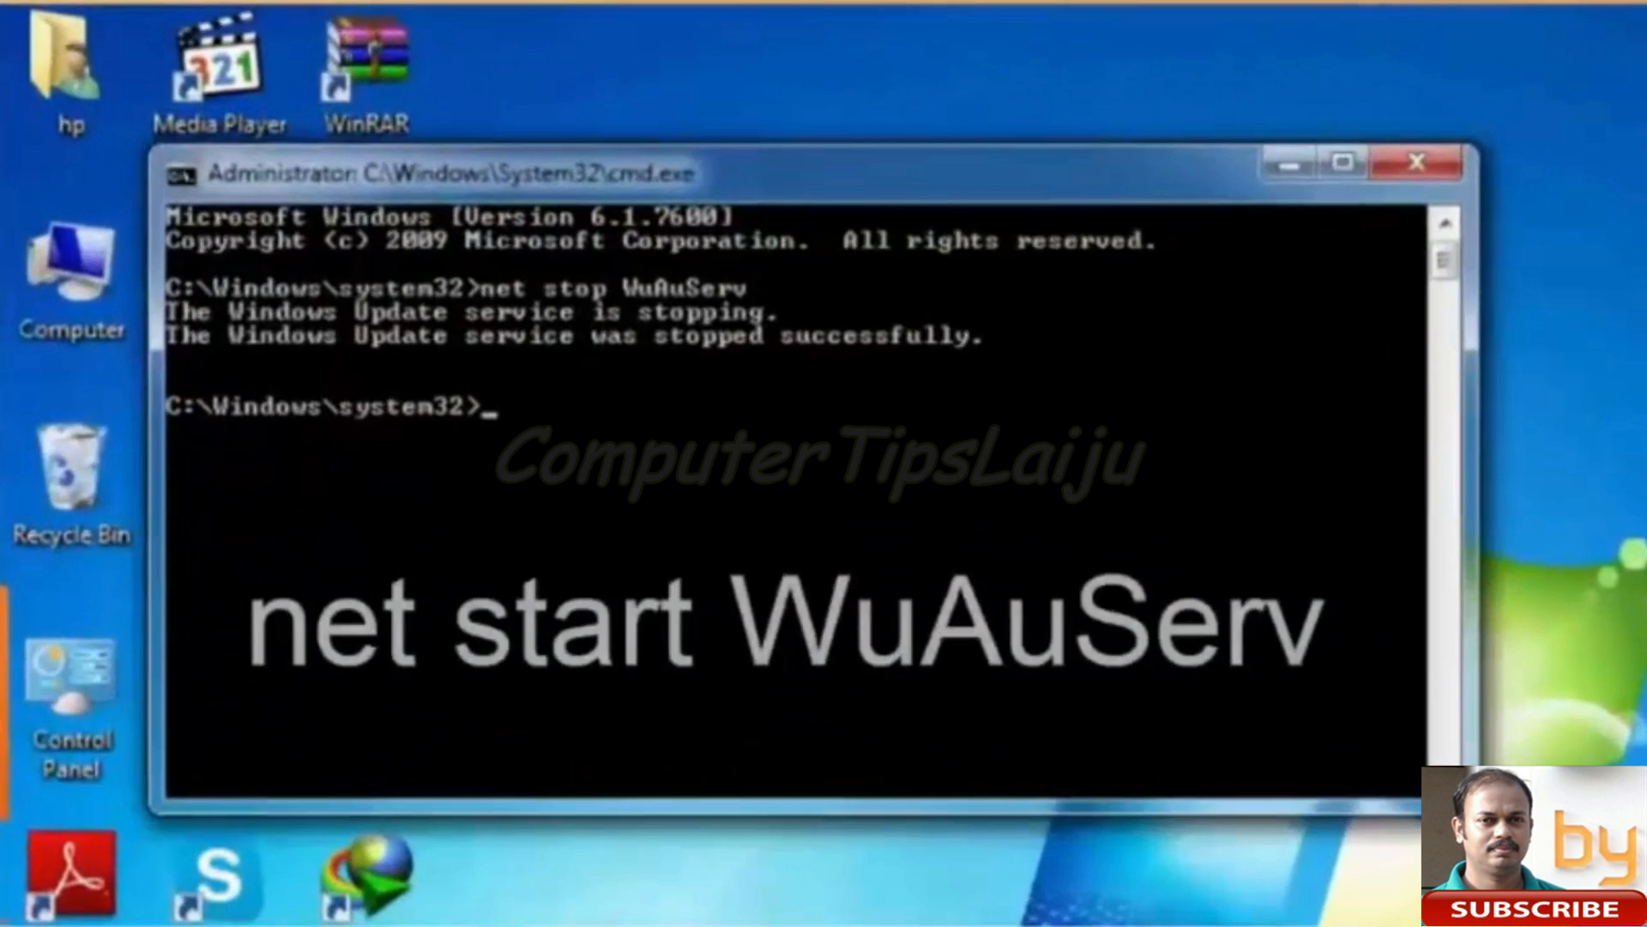
# Step: Run 'net start WuAuServ' to restart the Windows Update service
pyautogui.write('ne')
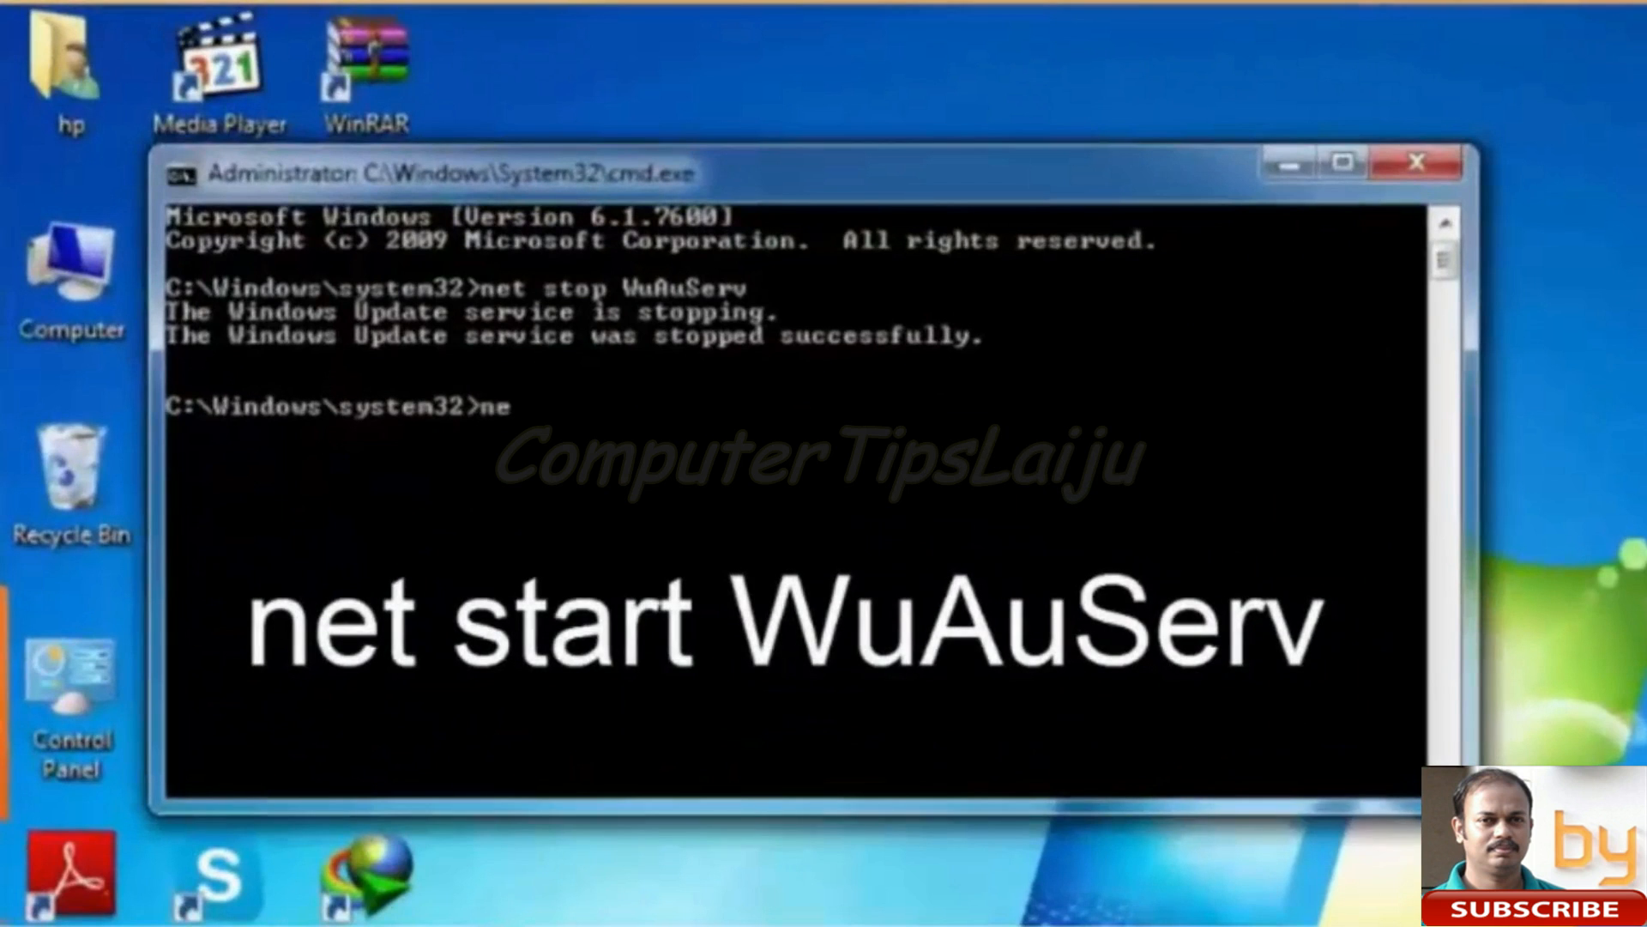
pyautogui.write('t')
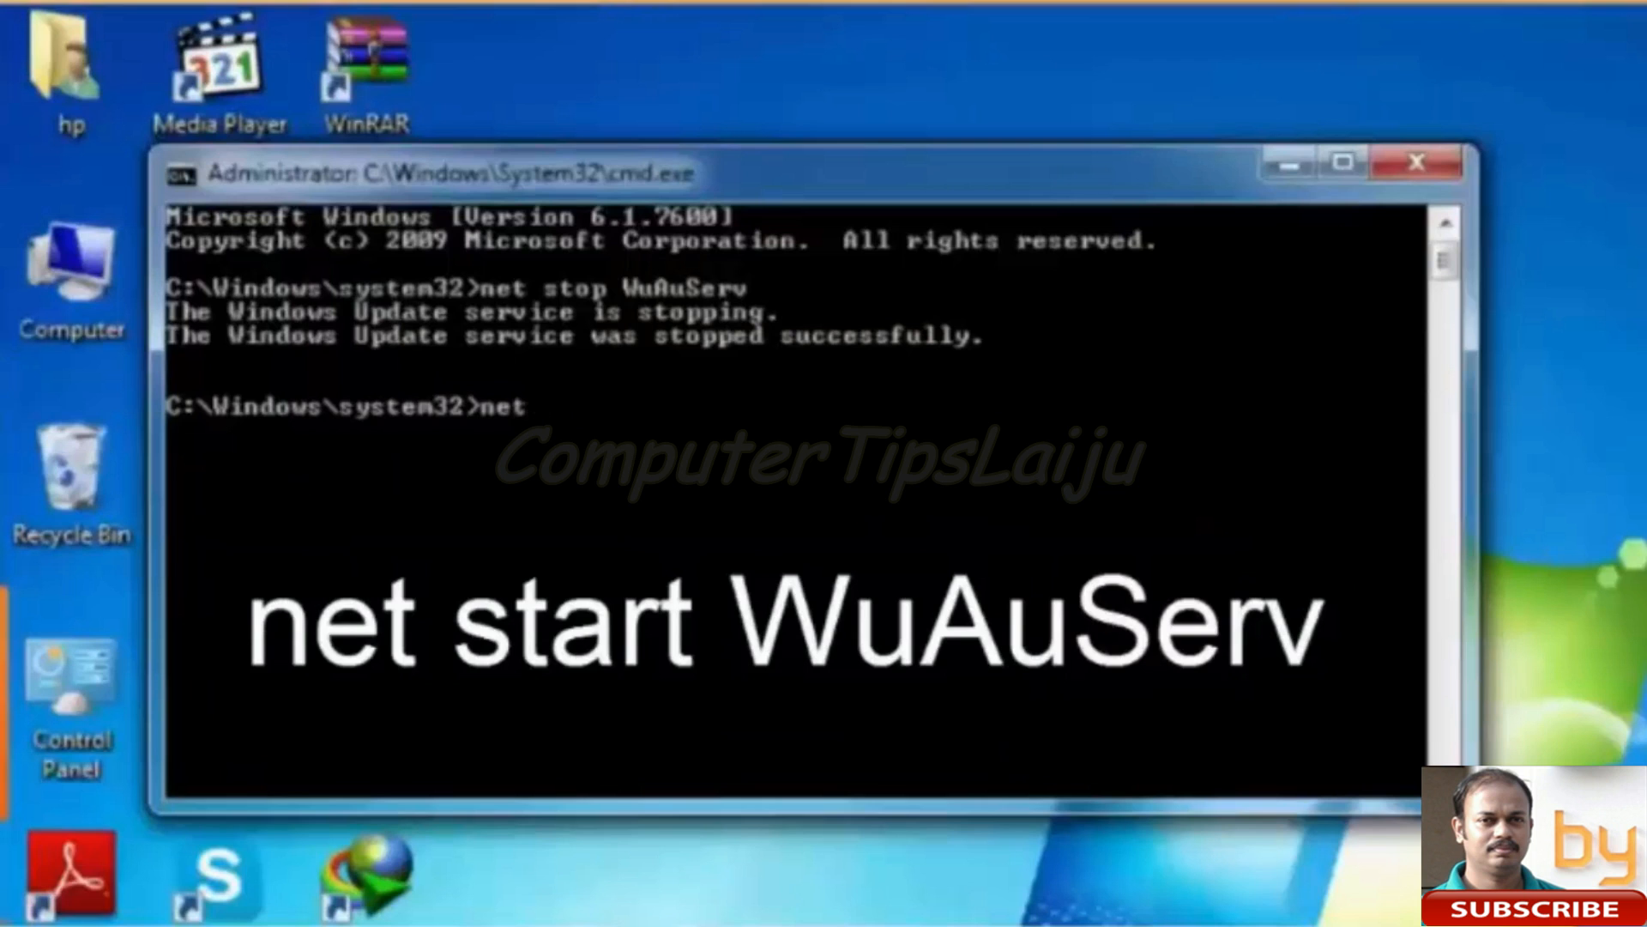
pyautogui.write('start')
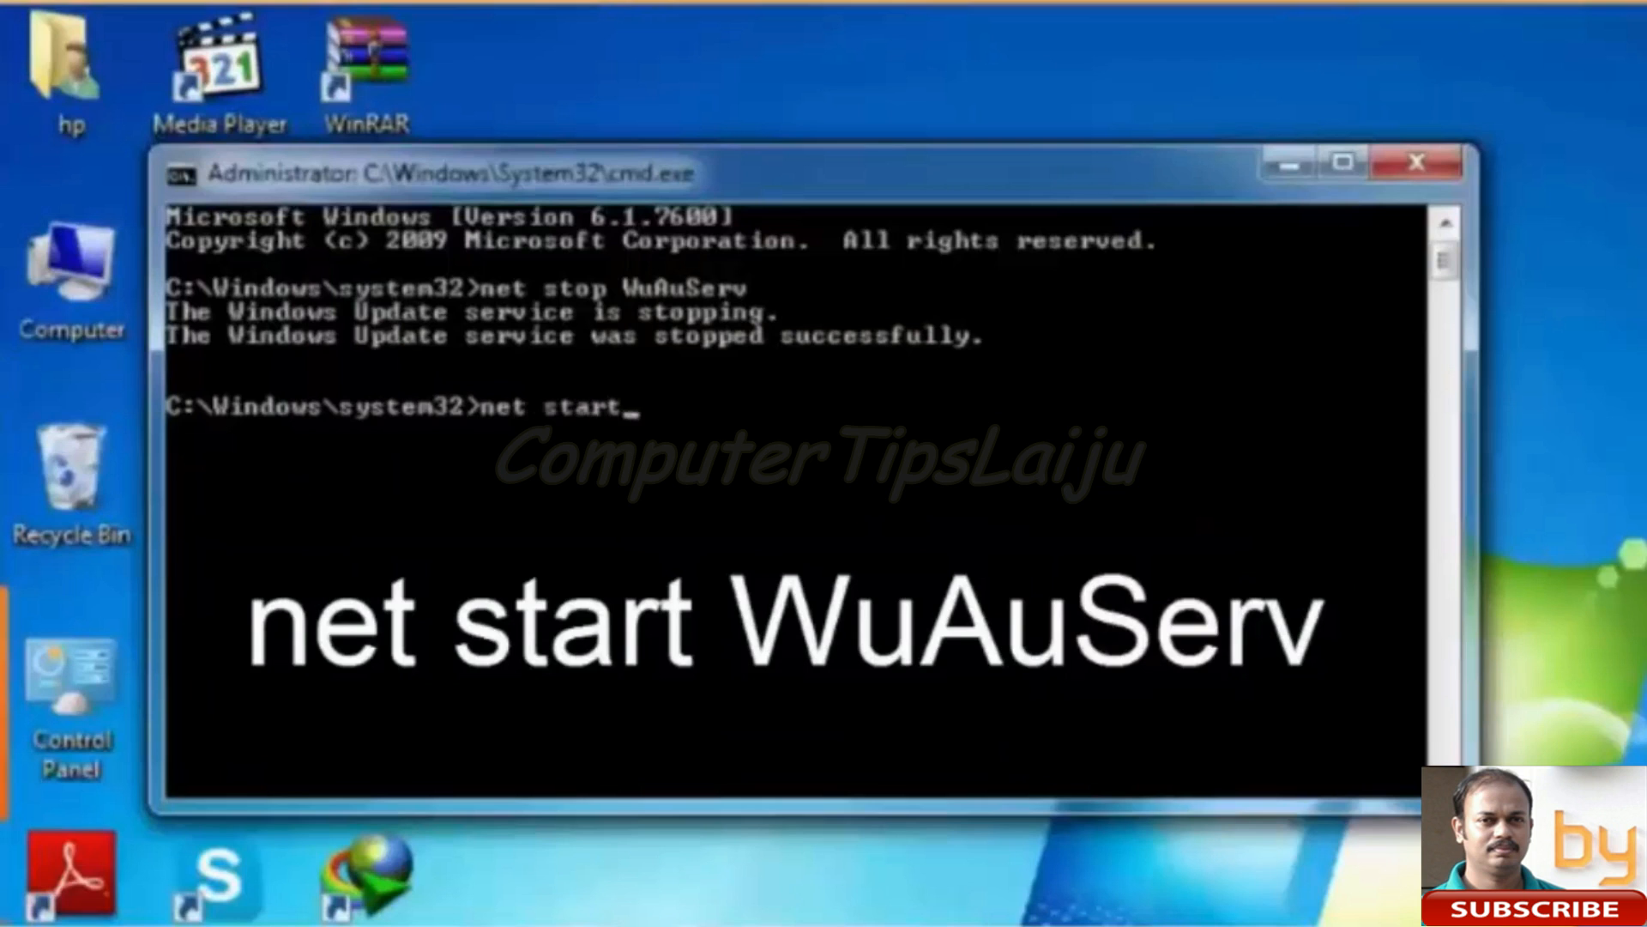
pyautogui.write('W')
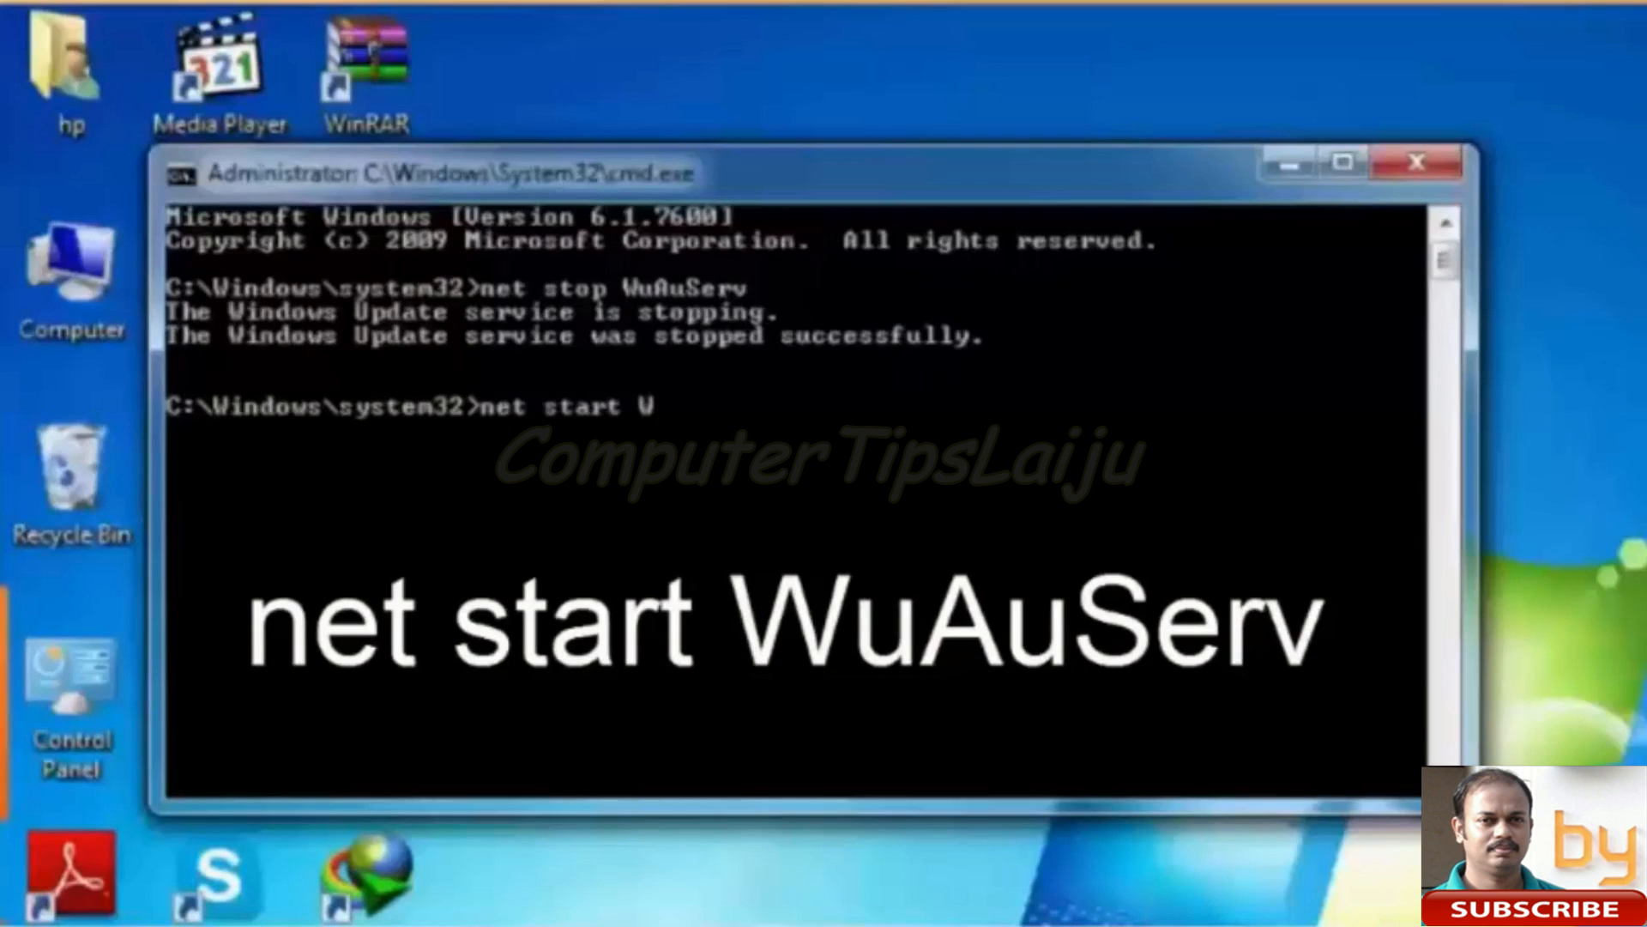
pyautogui.write('uAuServ')
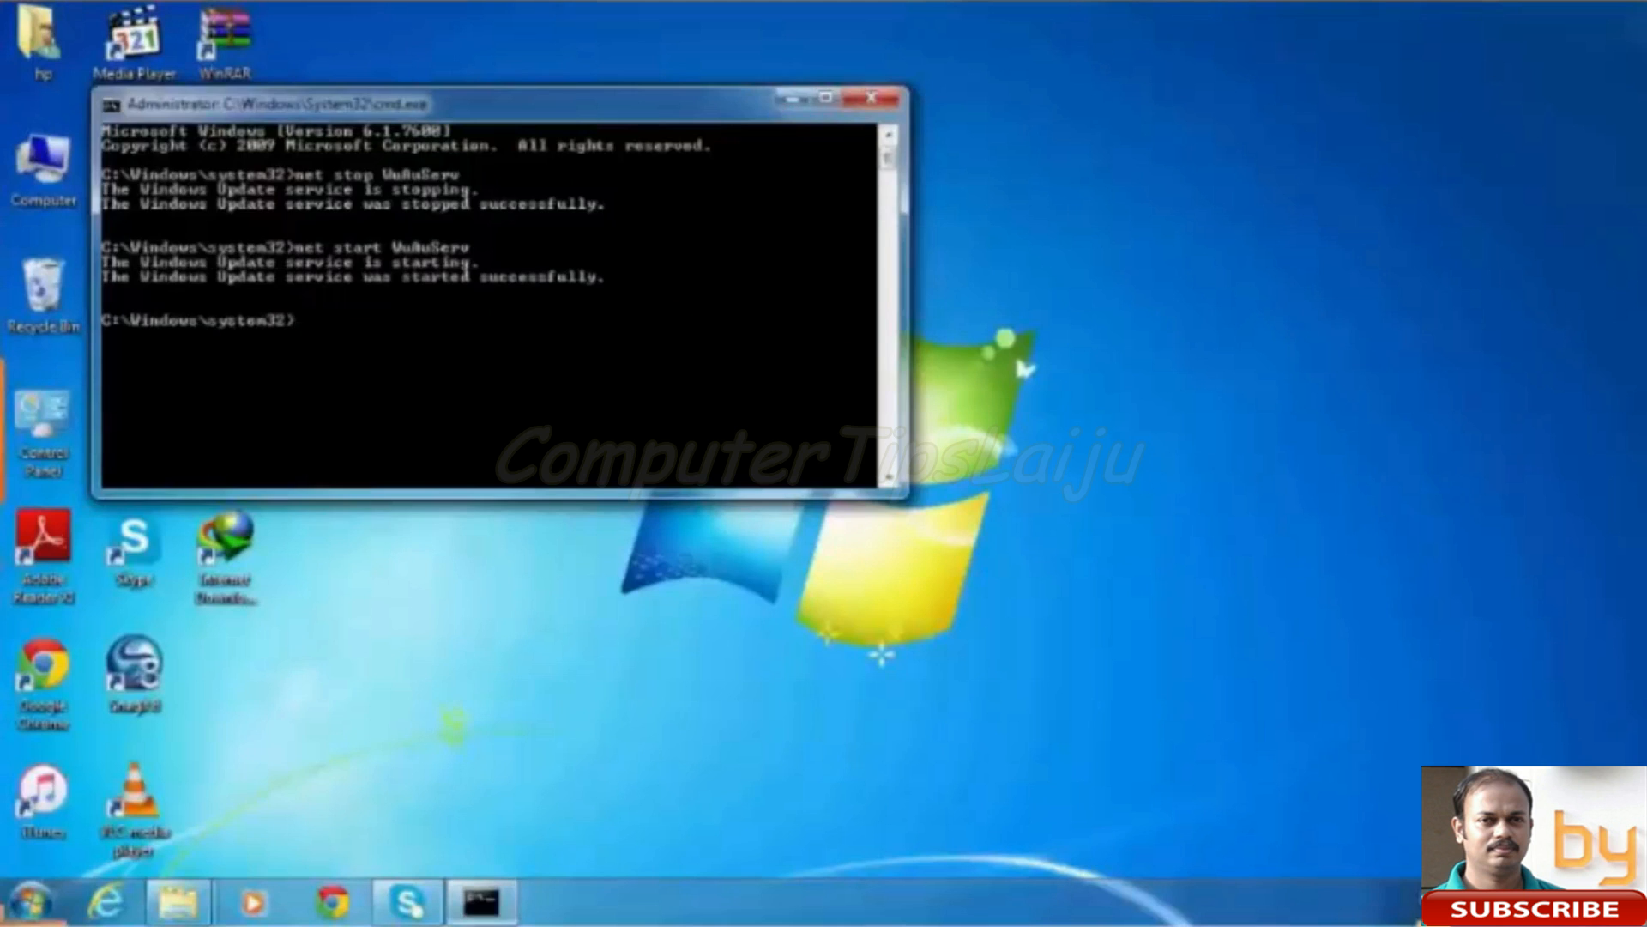
pyautogui.click(870, 97)
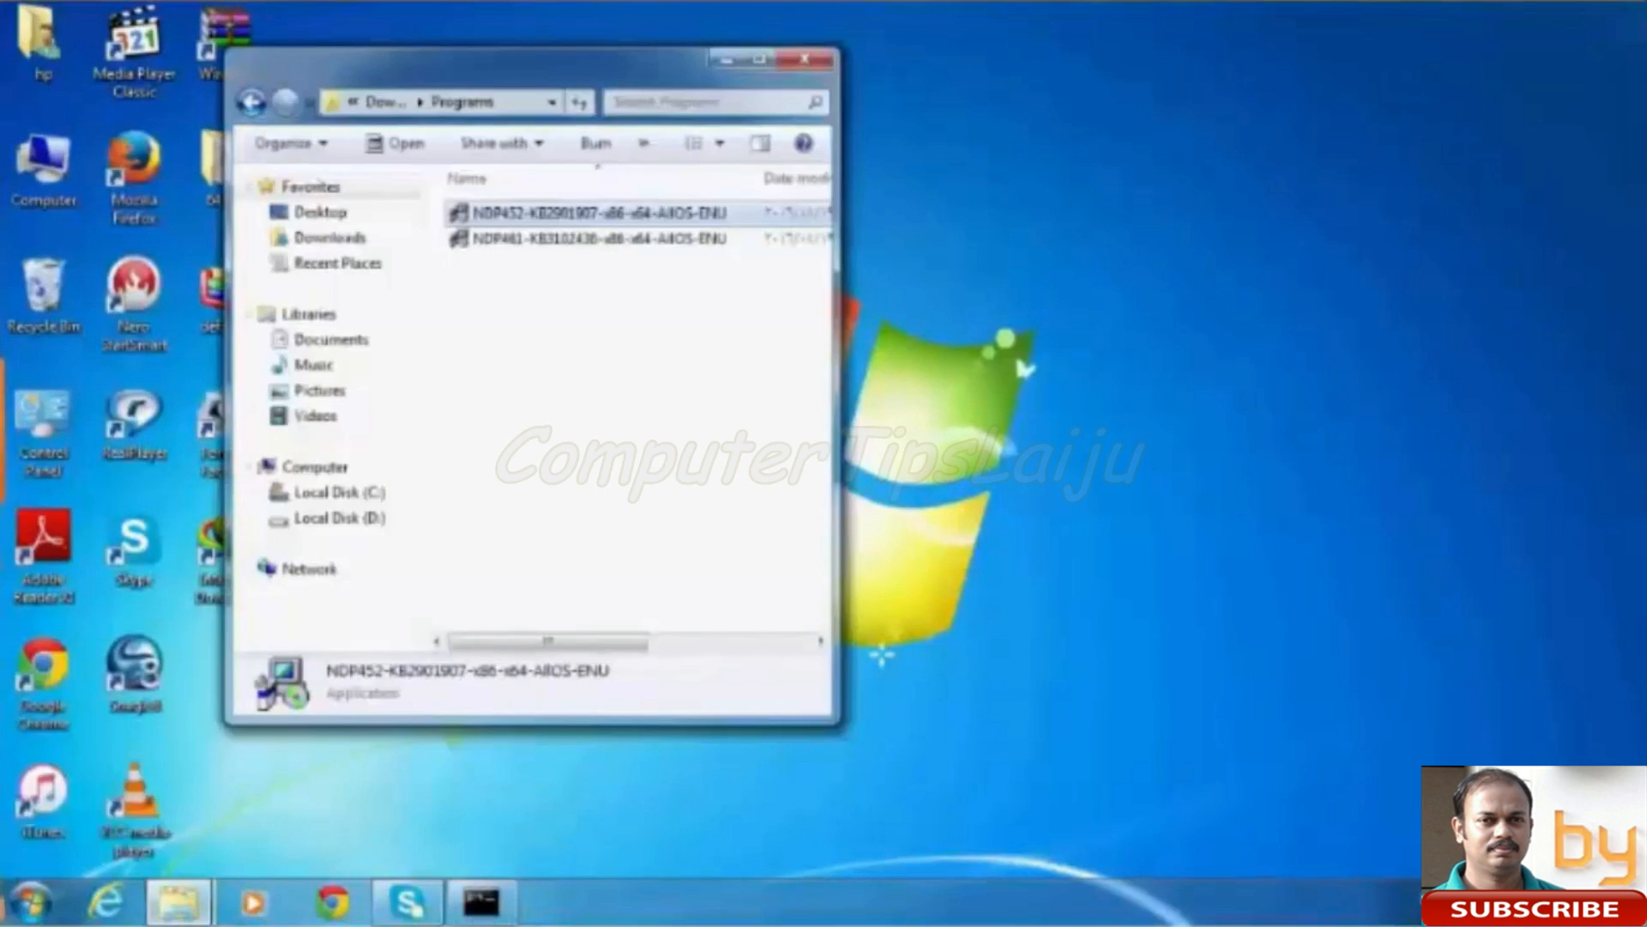
# Step: Run the NDP452-KB2901907 installer, accept the license terms, and start installing
pyautogui.doubleClick(584, 214)
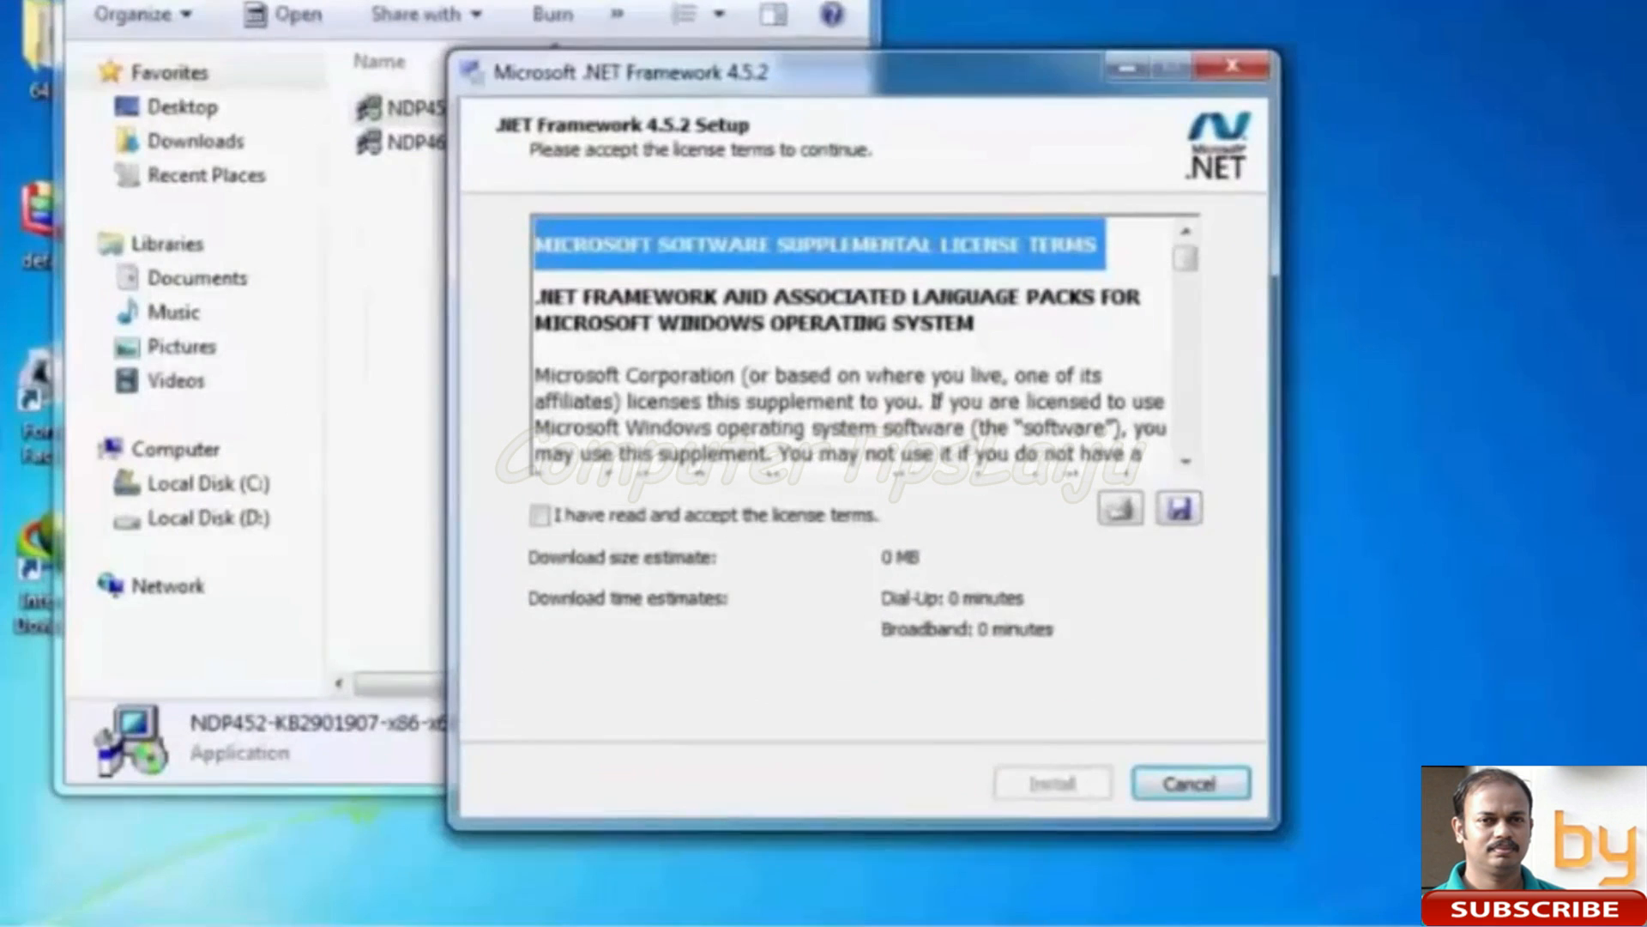
pyautogui.click(539, 515)
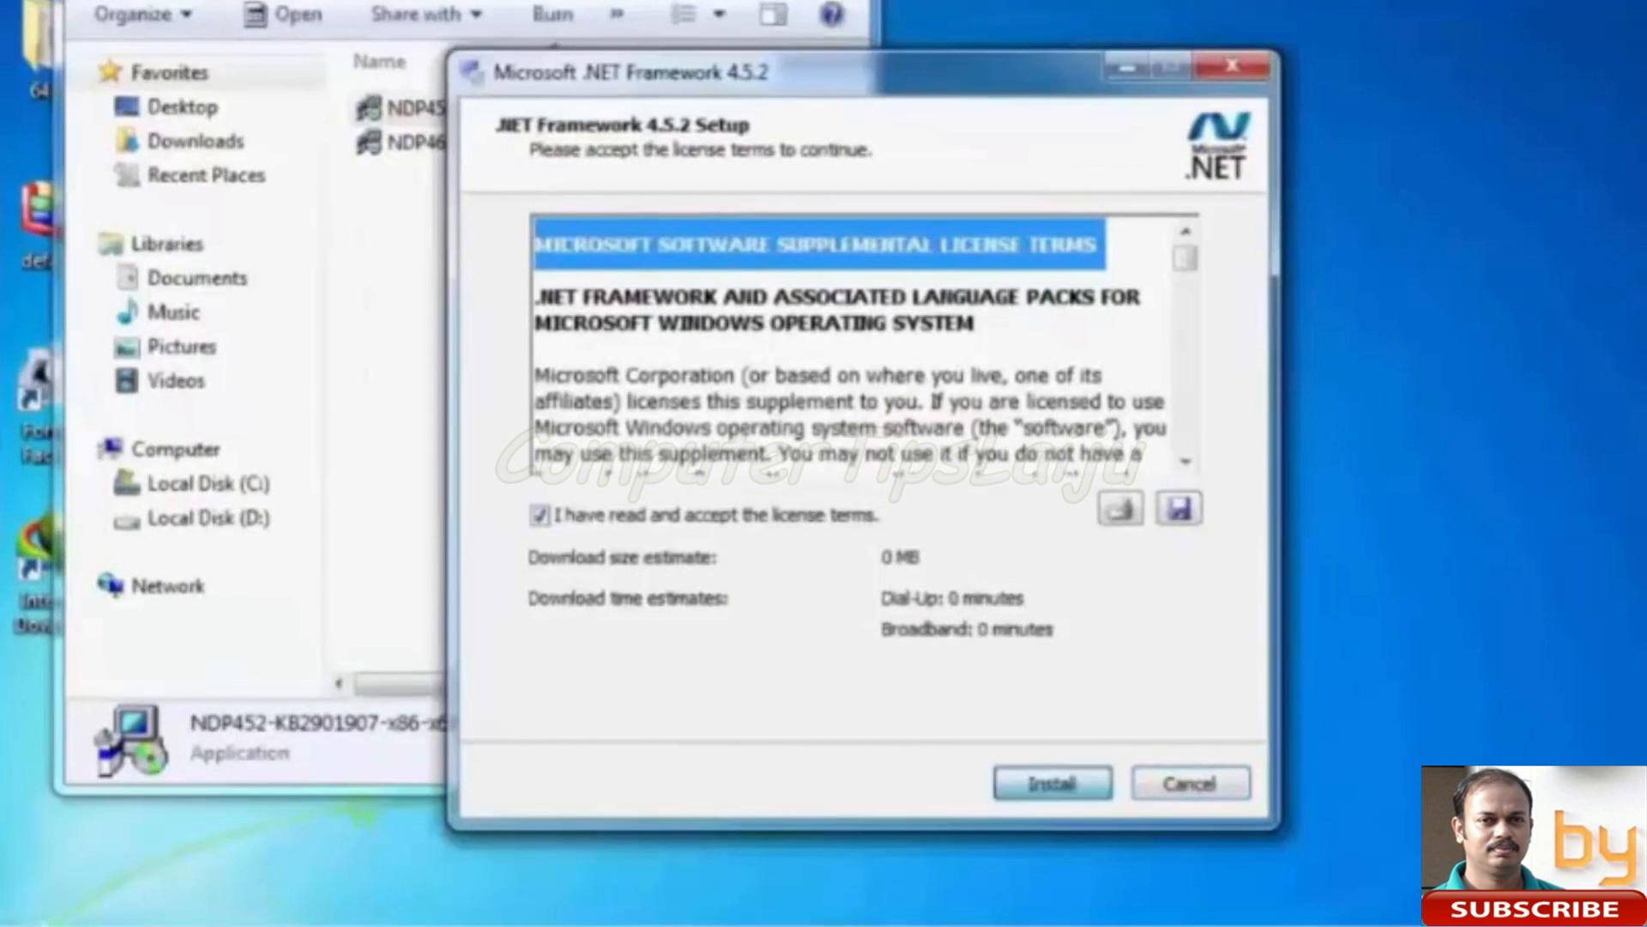
pyautogui.click(1051, 782)
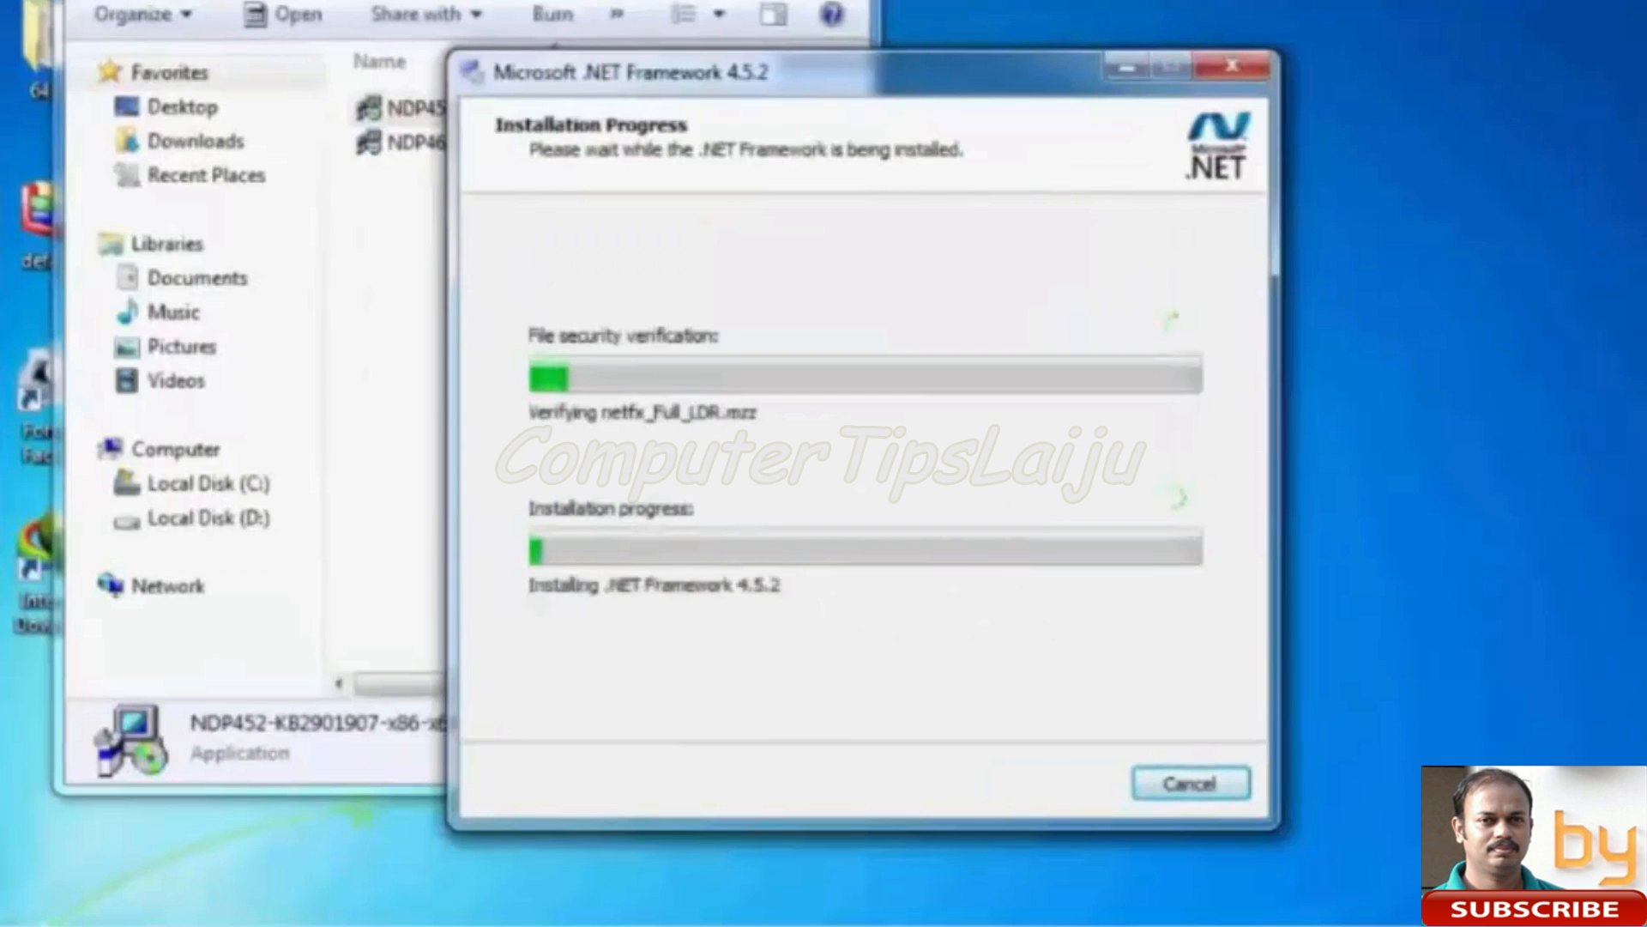